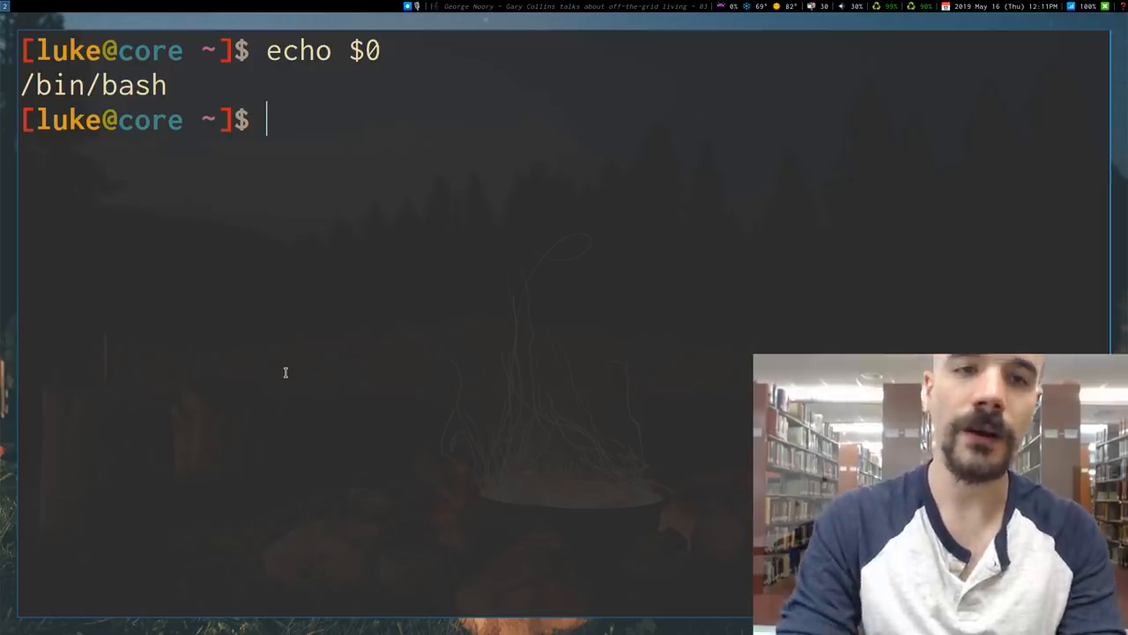
# Run 'echo adsflkj asdf; echo asdfsadf' on one line, then clear the screen
pyautogui.write('echo adsflkj asd')
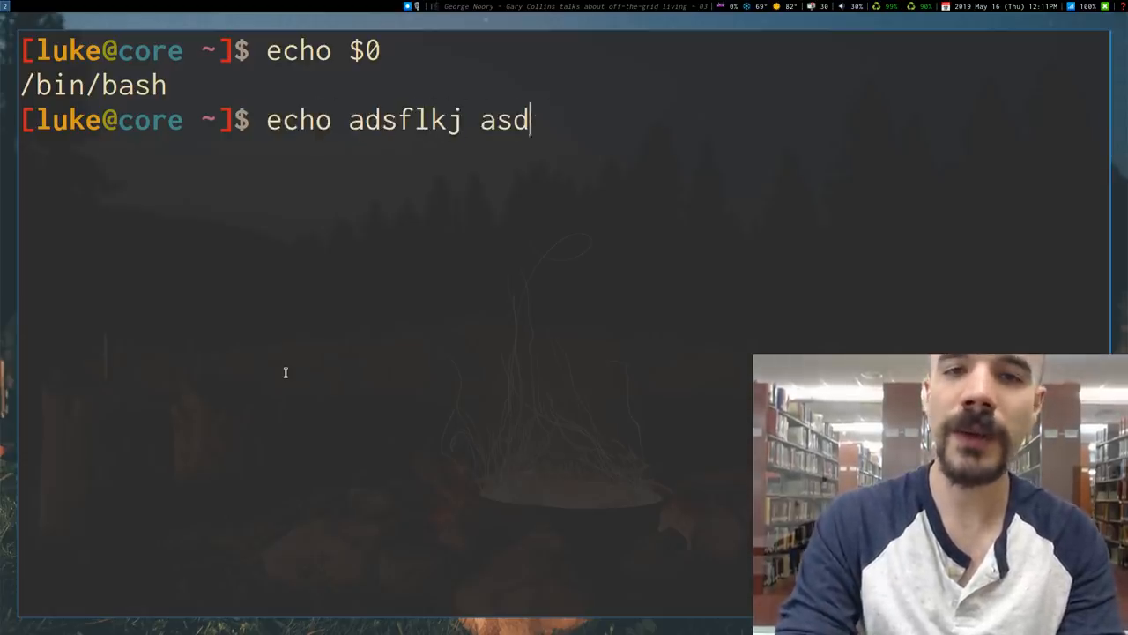
pyautogui.write('f; echo asdfsad')
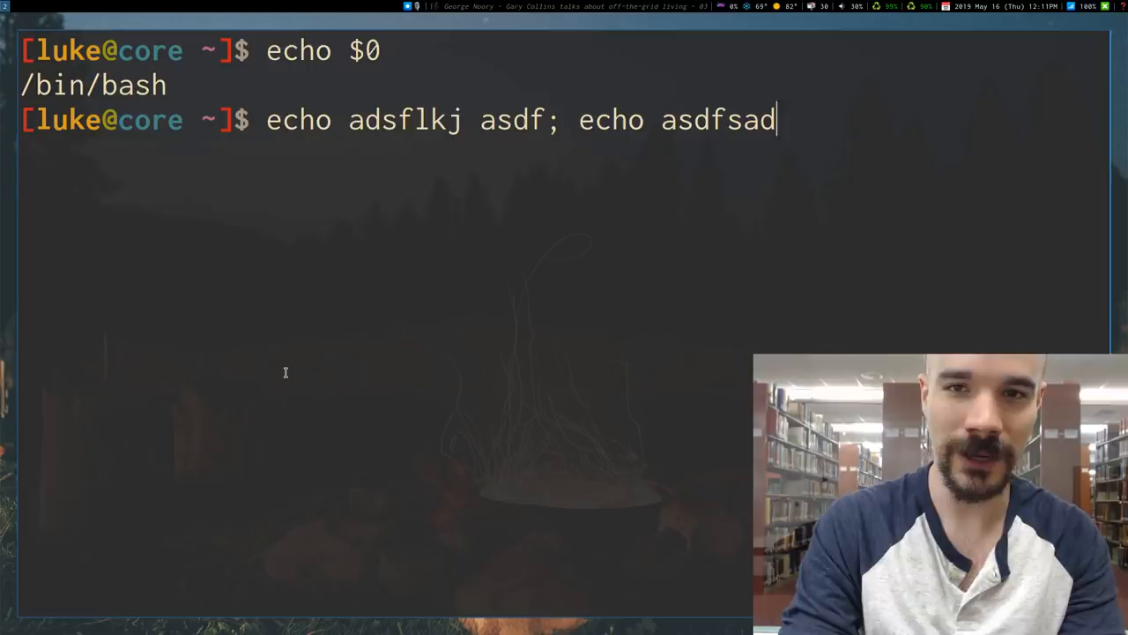
pyautogui.press('Return')
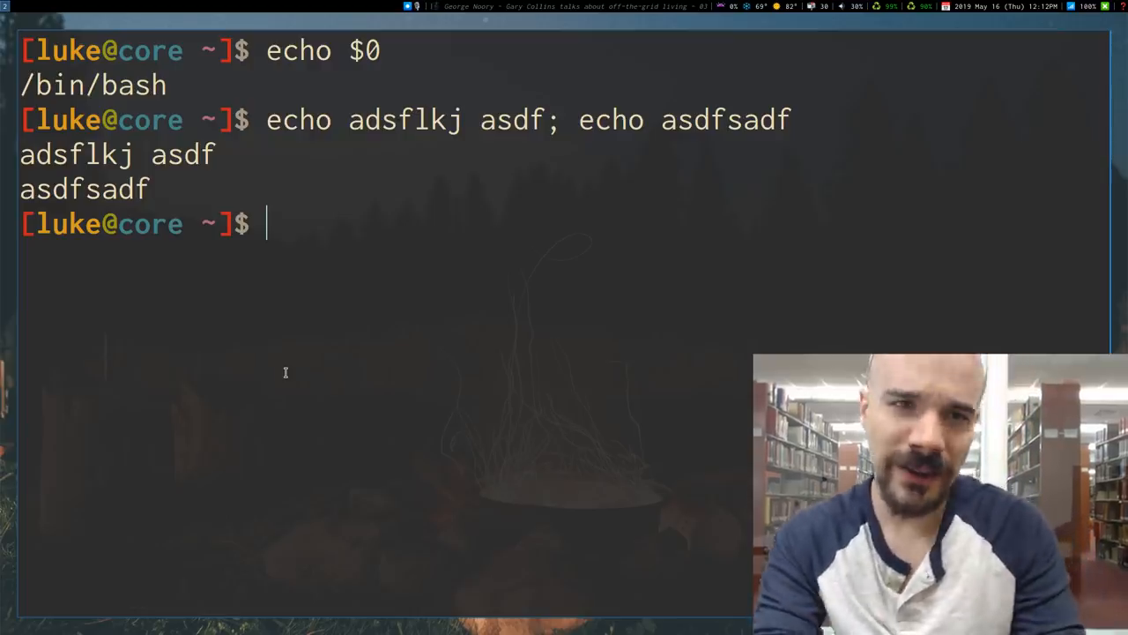
pyautogui.press('ctrl+l')
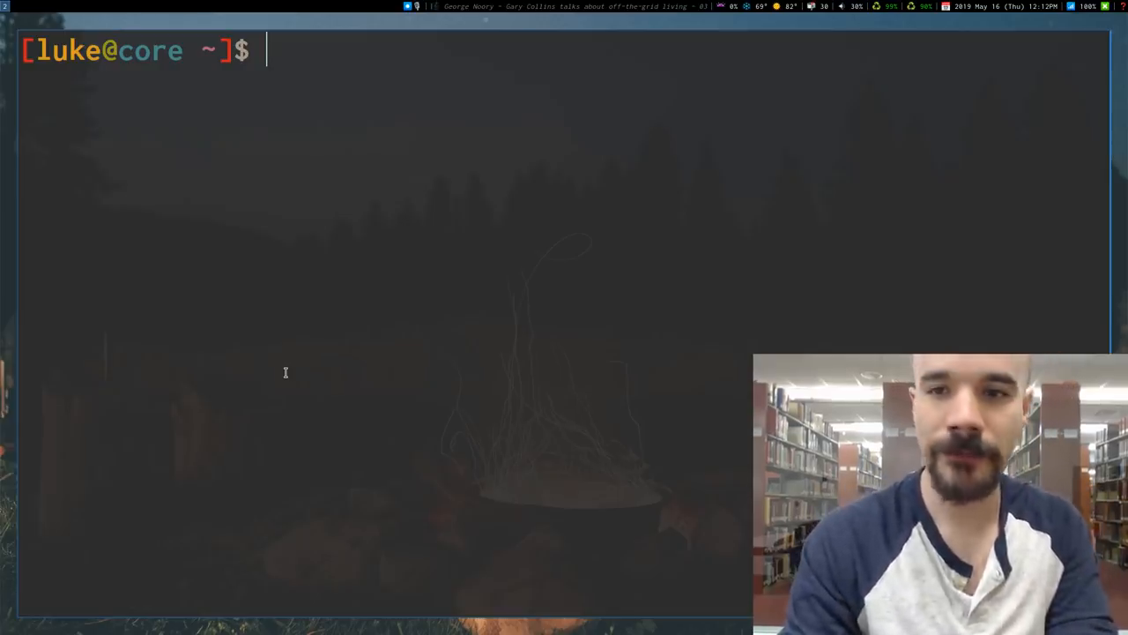
# List all installed packages with pacman -Q
pyautogui.write('ehc')
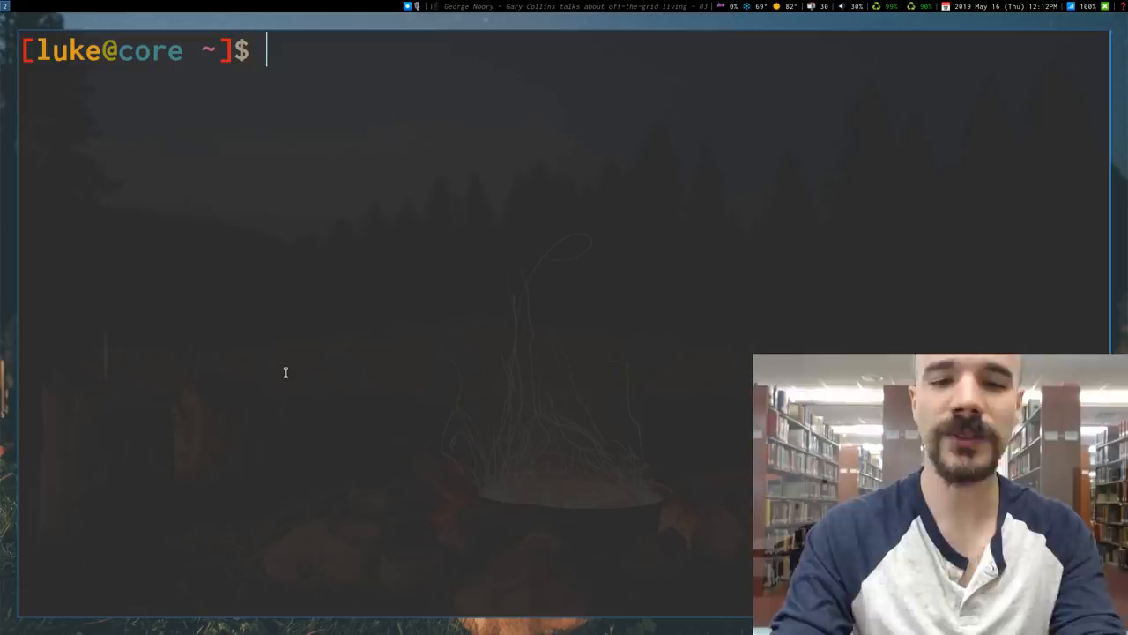
pyautogui.write('pacman')
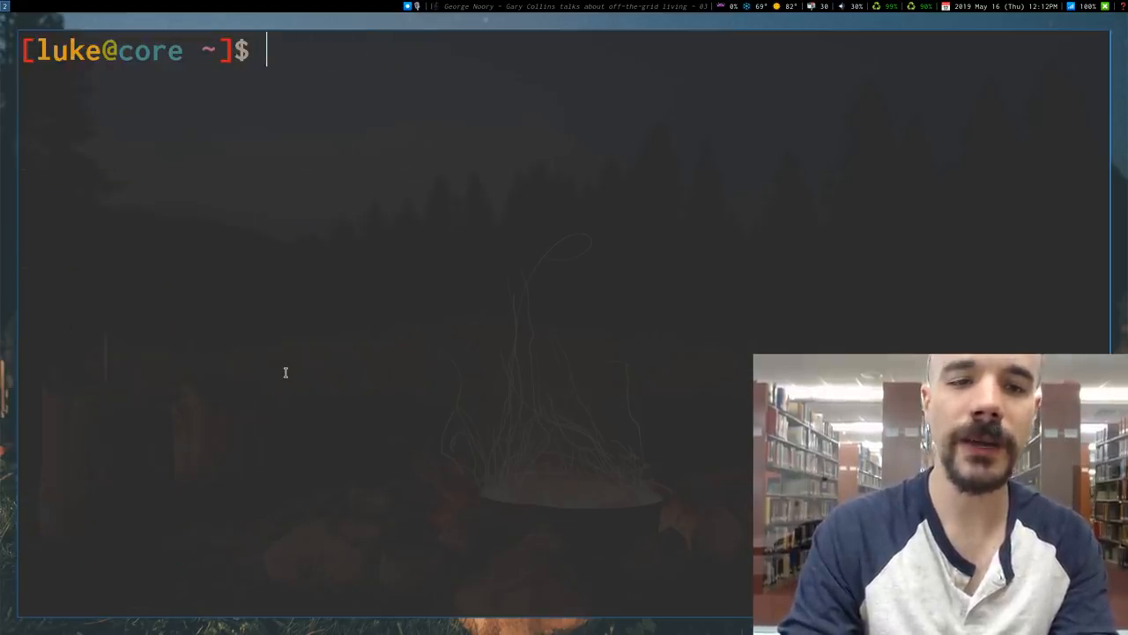
pyautogui.write('pacman -Q')
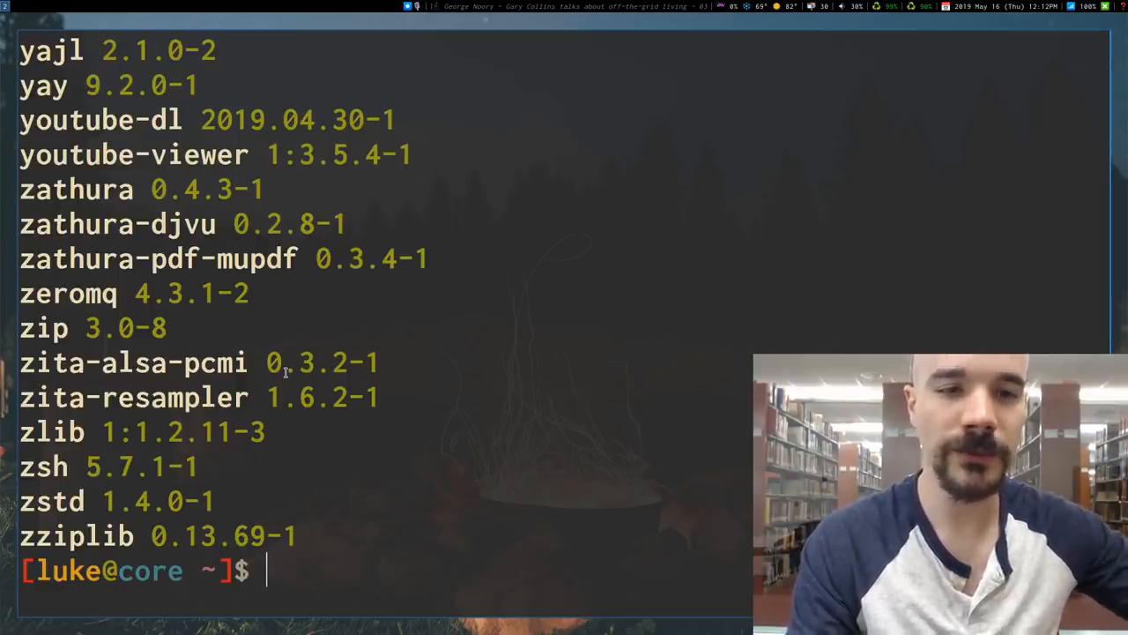
# Save the package list to progs1, copy it to progs2, and prepare vim progs2
pyautogui.write('pacman -Q > pr')
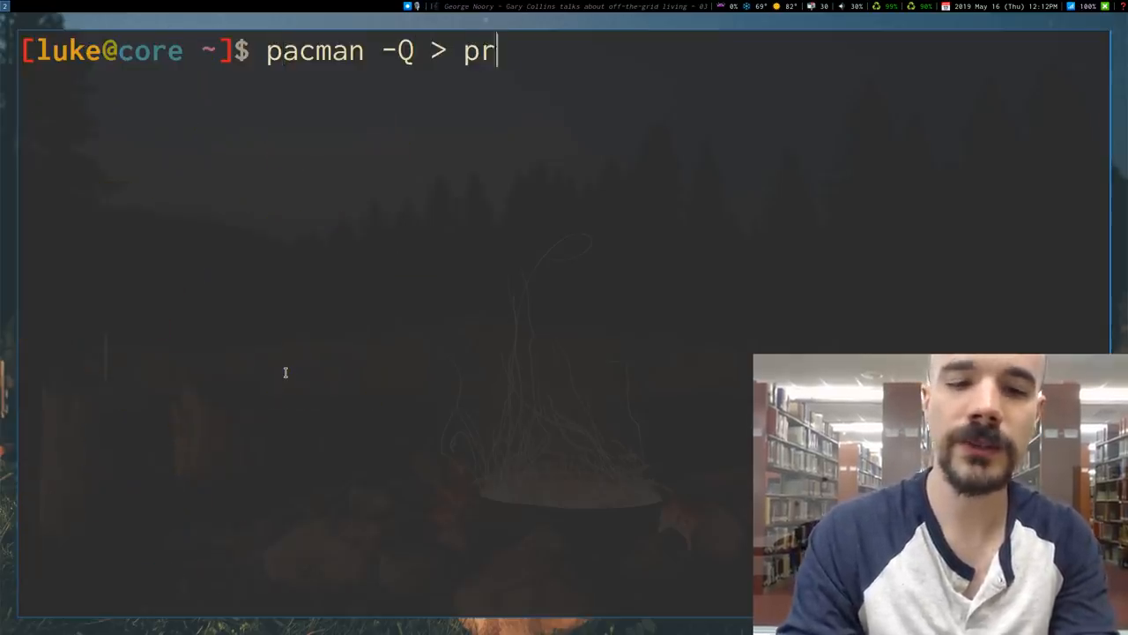
pyautogui.write('ogs1')
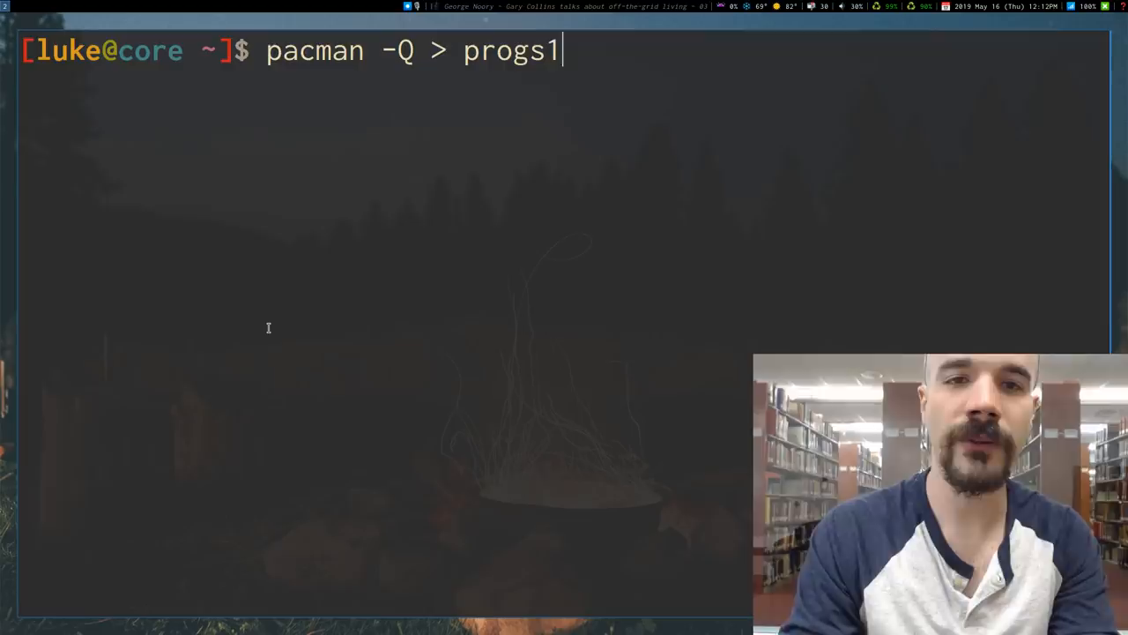
pyautogui.write('cp p')
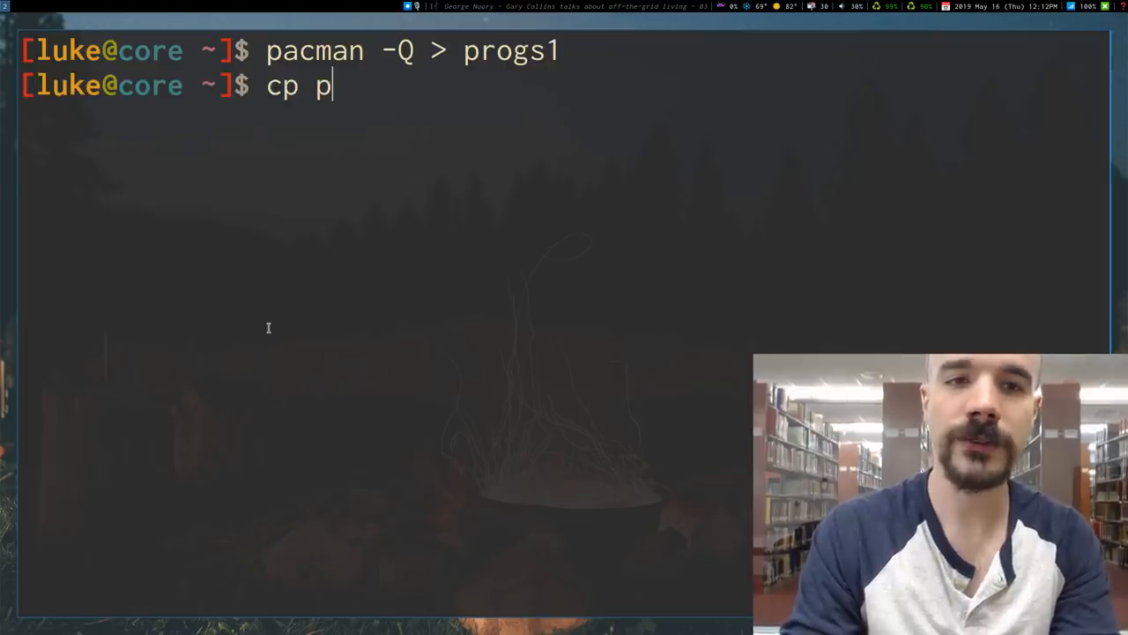
pyautogui.write('rogs1 progs2')
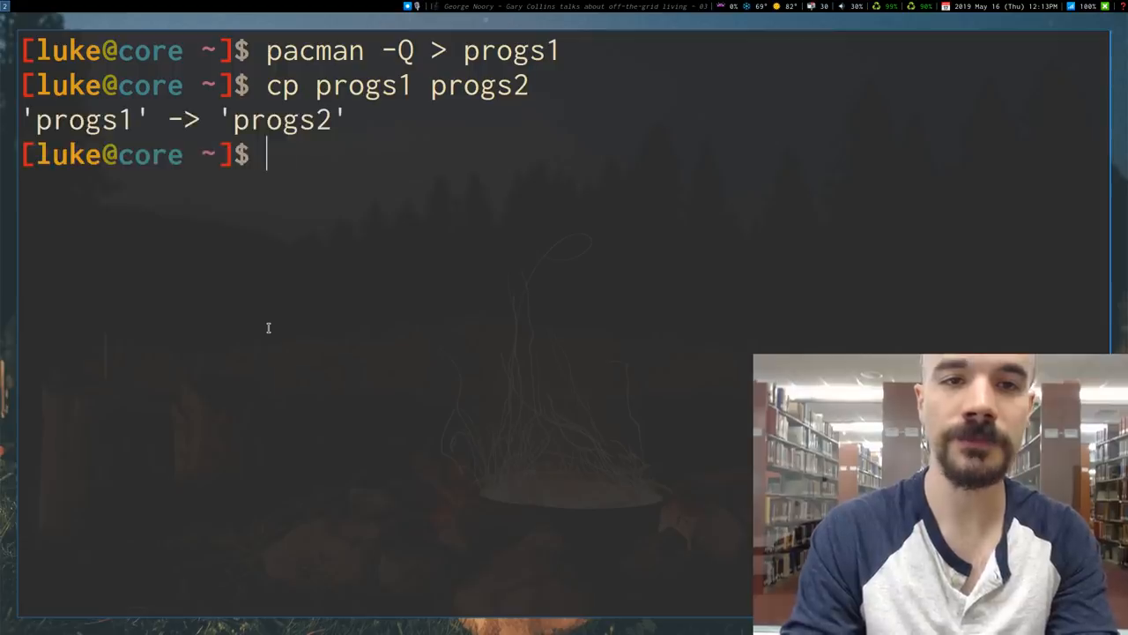
pyautogui.write('vim progs2')
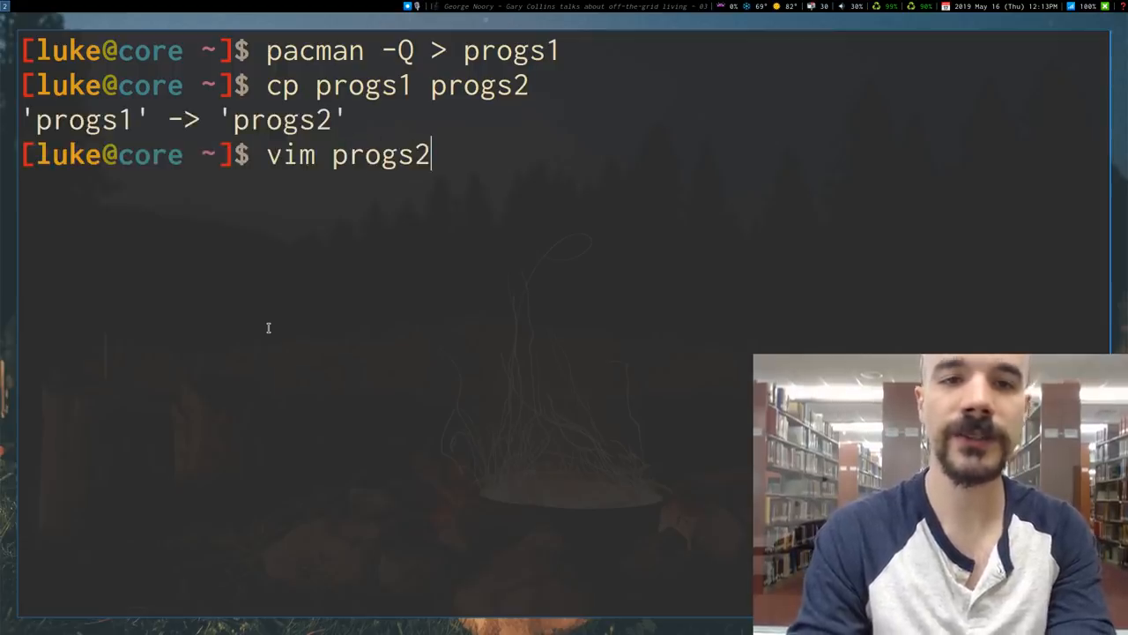
# Delete package lines from progs2 in Vim and diff it against progs1
pyautogui.press('Return')
pyautogui.write('diff progs1 progs')
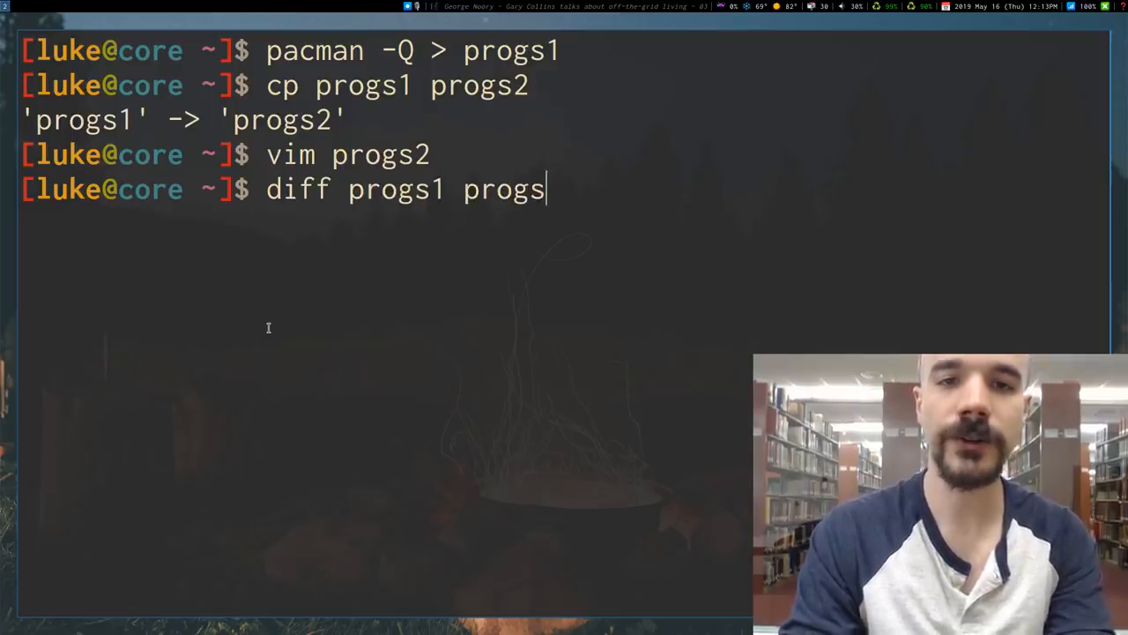
pyautogui.write('2')
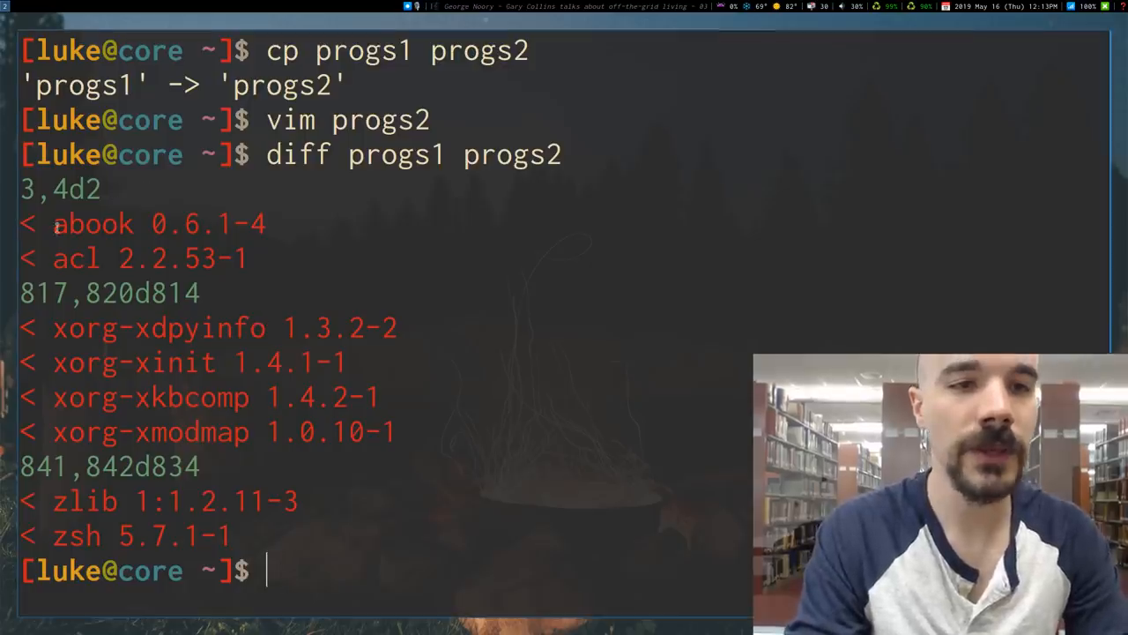
pyautogui.moveTo(53, 223); pyautogui.dragTo(203, 294)
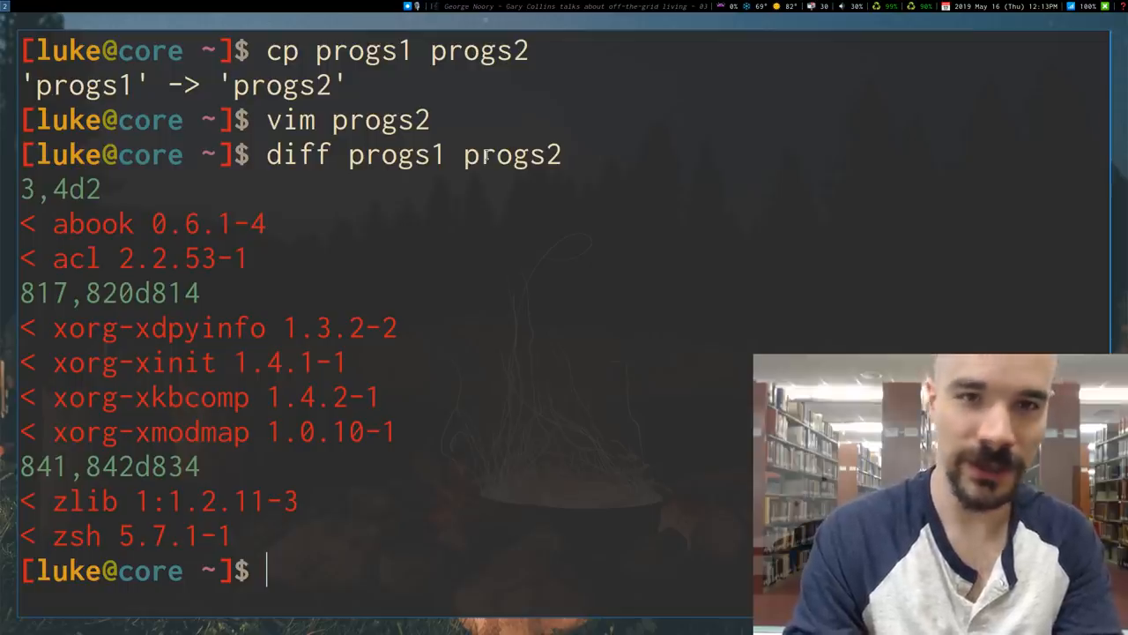
# List all installed packages again with pacman -Q
pyautogui.write('rm progs1')
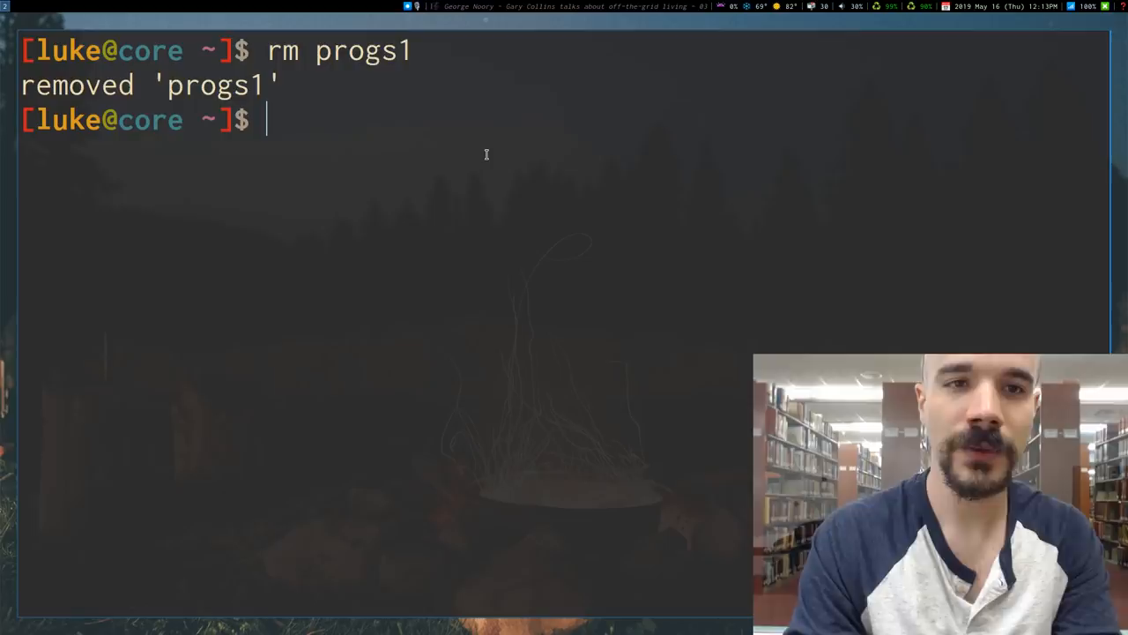
pyautogui.write('pacman -')
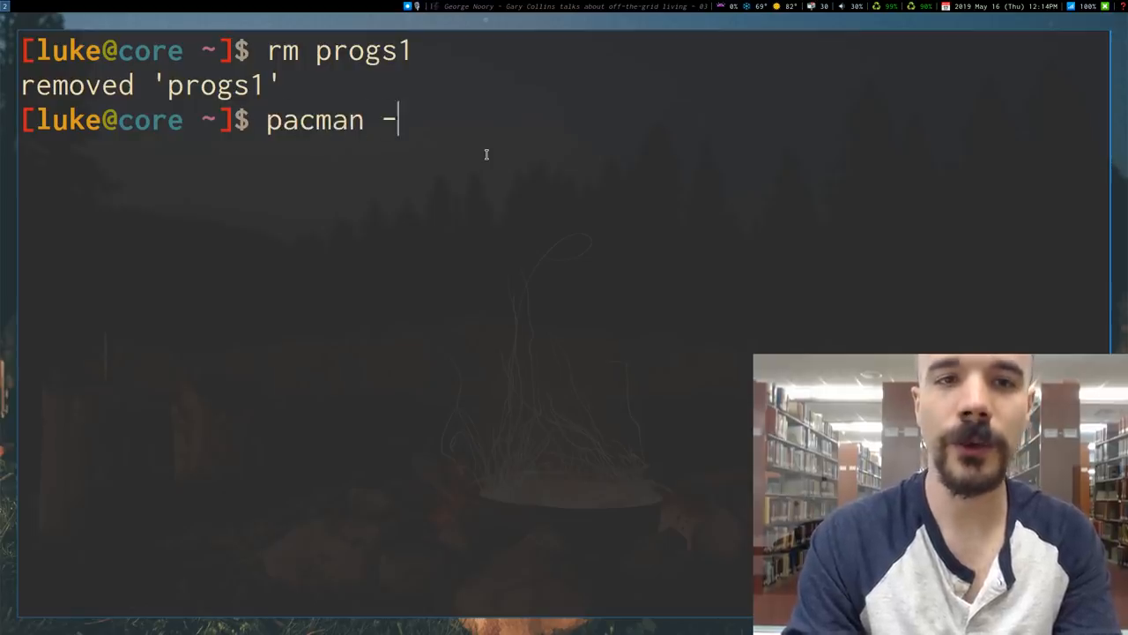
pyautogui.press('Return')
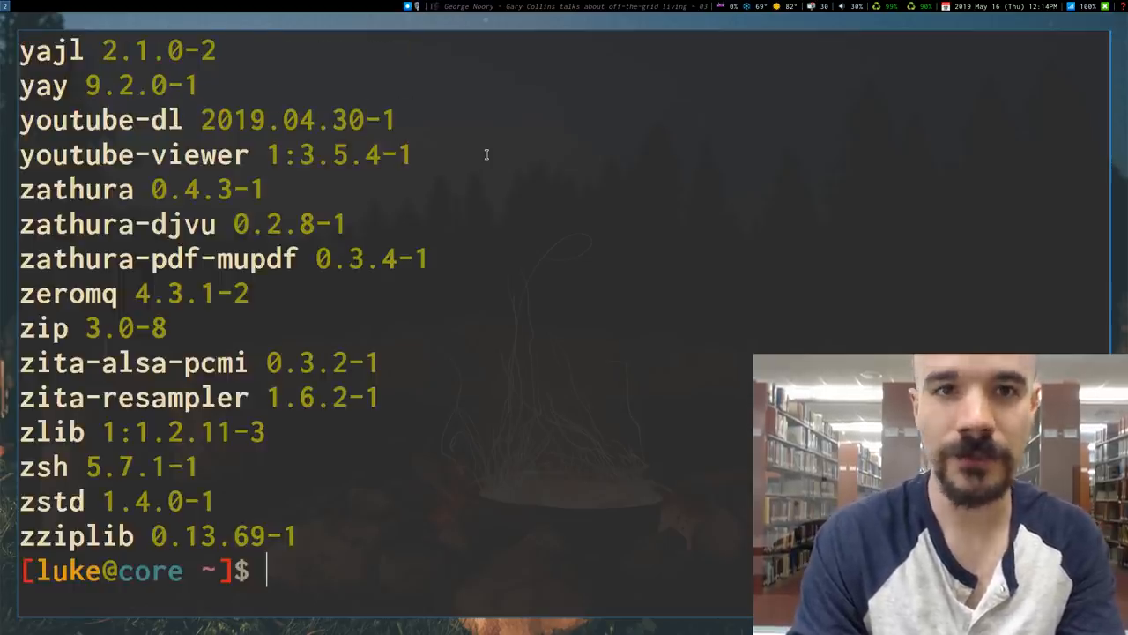
# Remove progs1 and run diff <(pacman -Q) <(pacman -Qn) to show foreign packages
pyautogui.write('rm progs1')
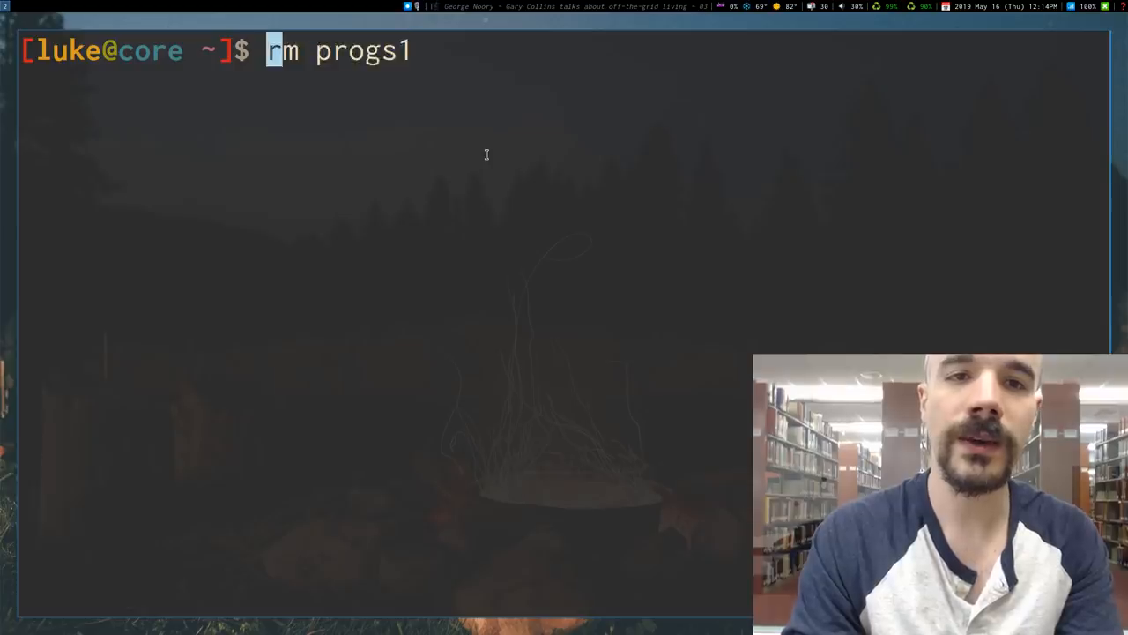
pyautogui.write('diff progs1 progs2')
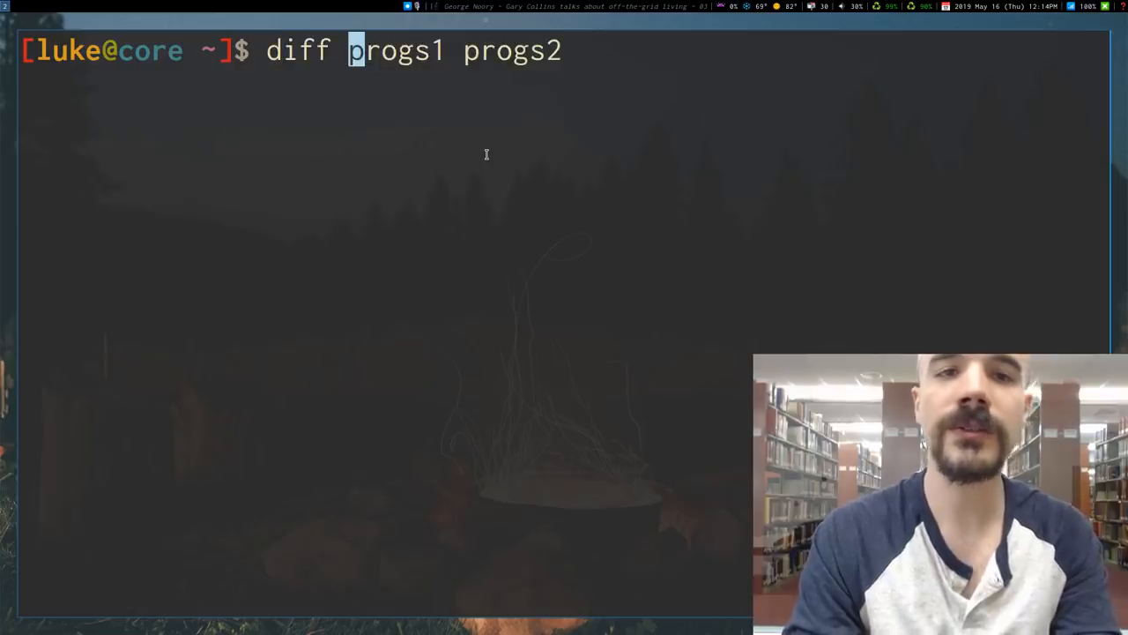
pyautogui.write('<(')
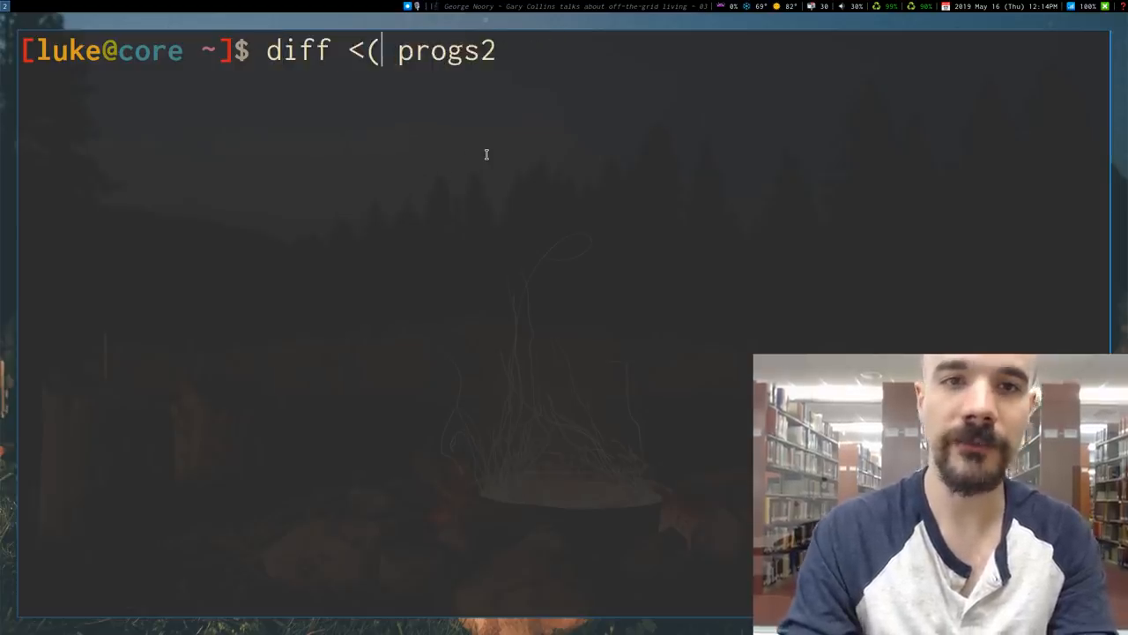
pyautogui.write('pacman -Q')
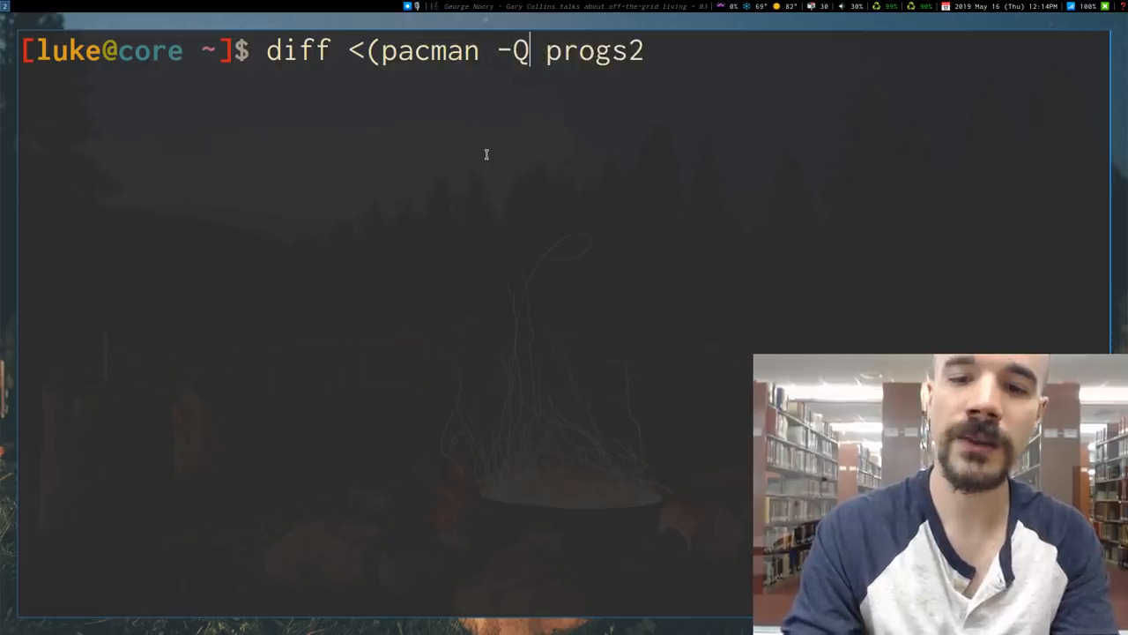
pyautogui.write(')')
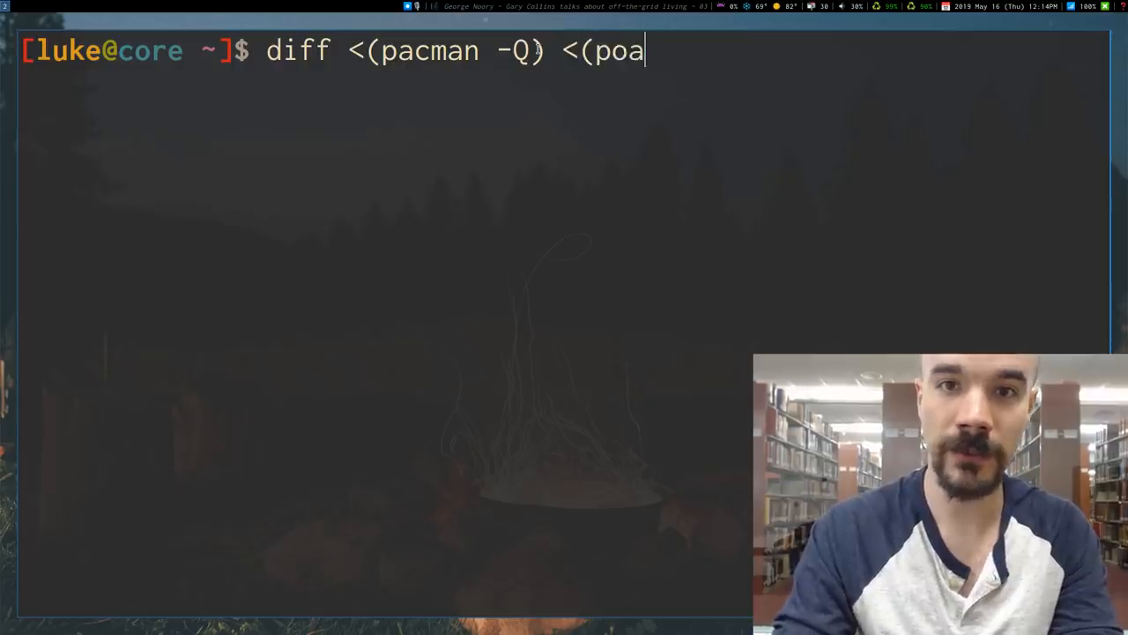
pyautogui.write('pacman -')
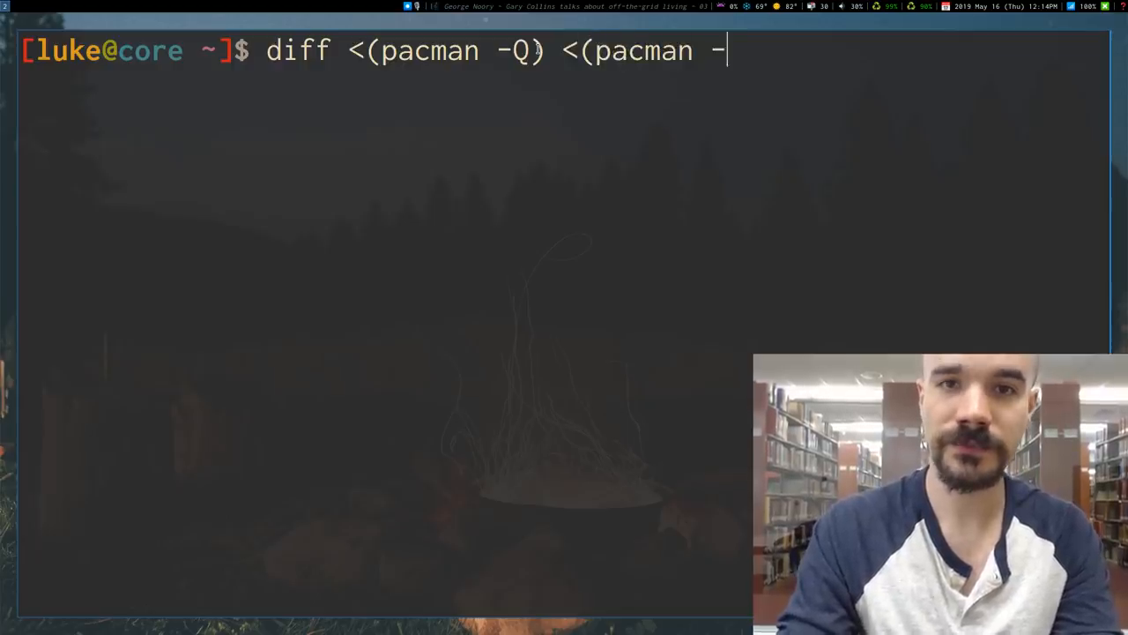
pyautogui.write('Qn)')
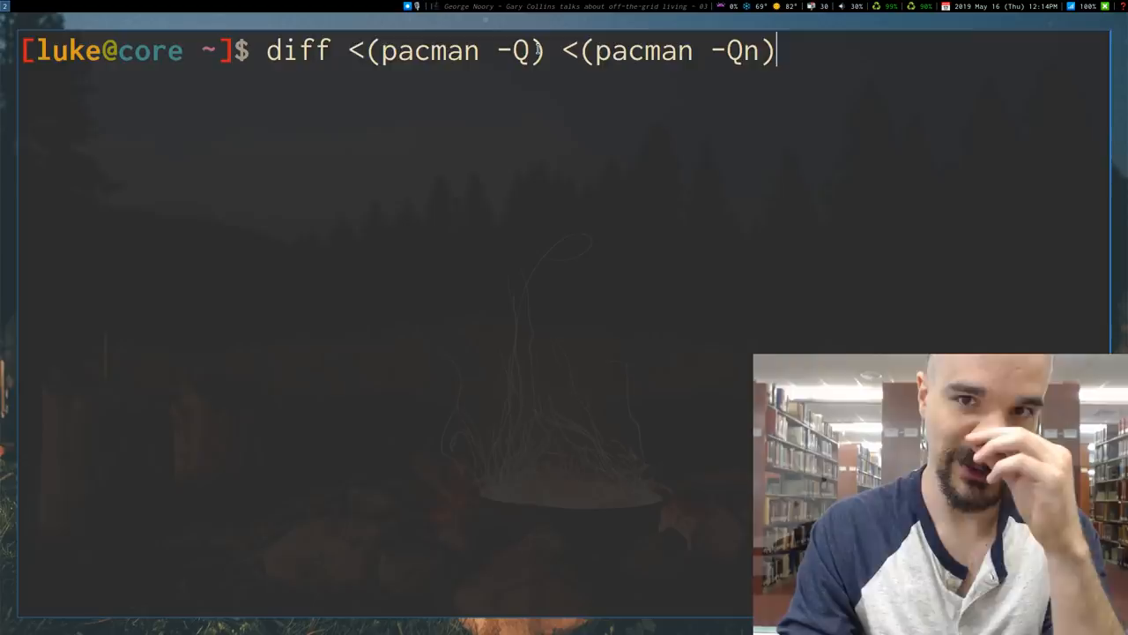
pyautogui.press('Return')
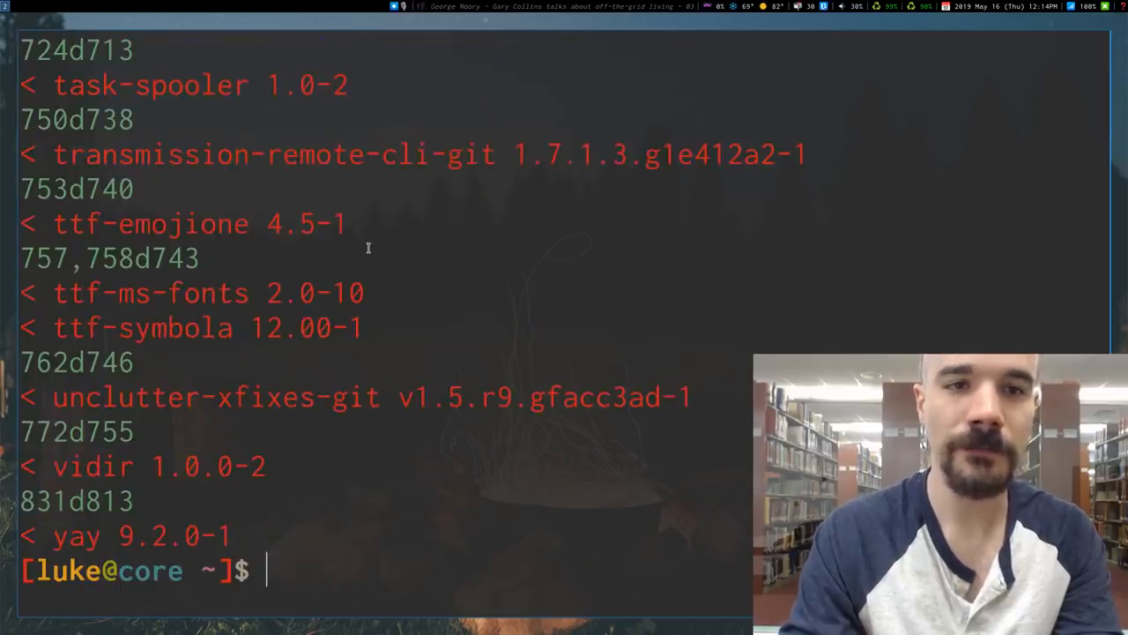
pyautogui.write('diff <(pacman -Q) <(pacman -Qr')
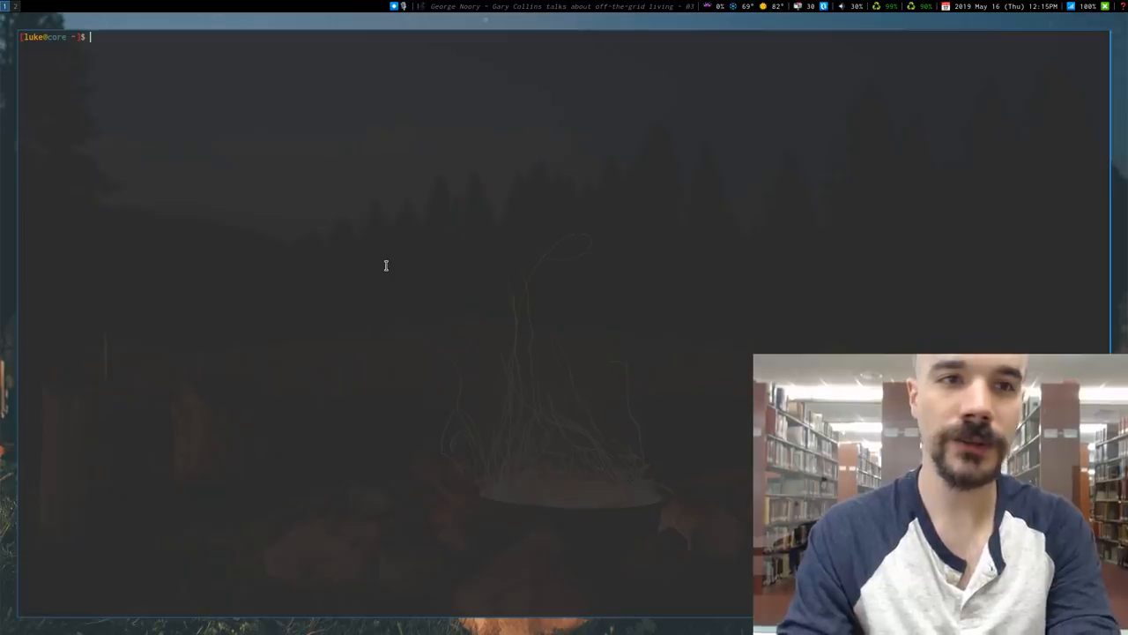
# Start mksh and type the diff <(pacman -Q) process-substitution command there
pyautogui.write('mksh')
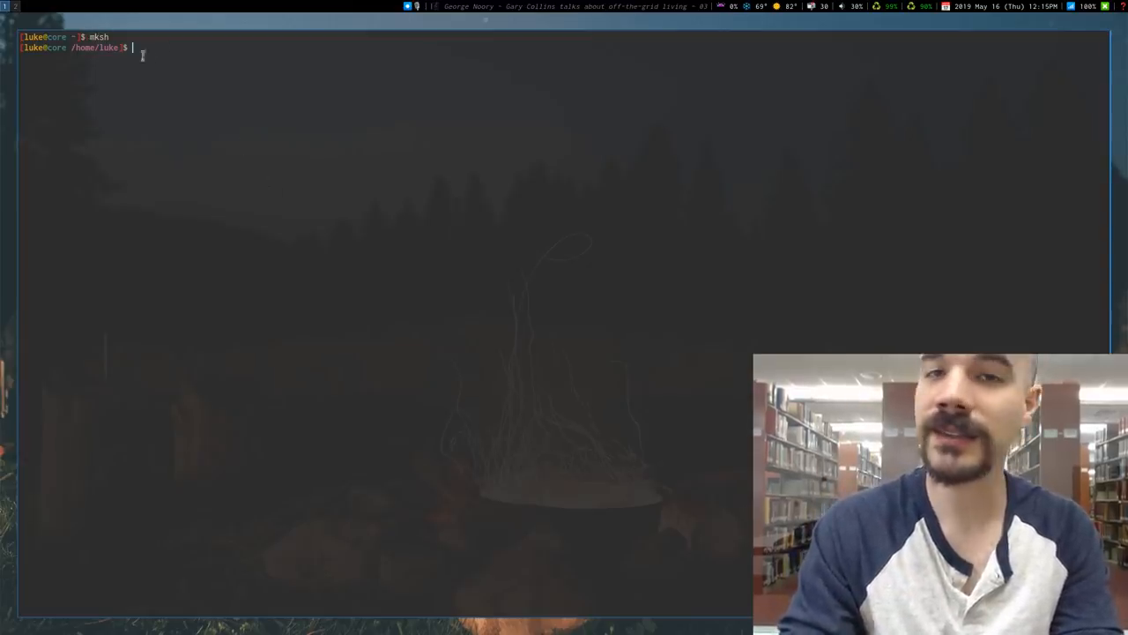
pyautogui.write('pacma')
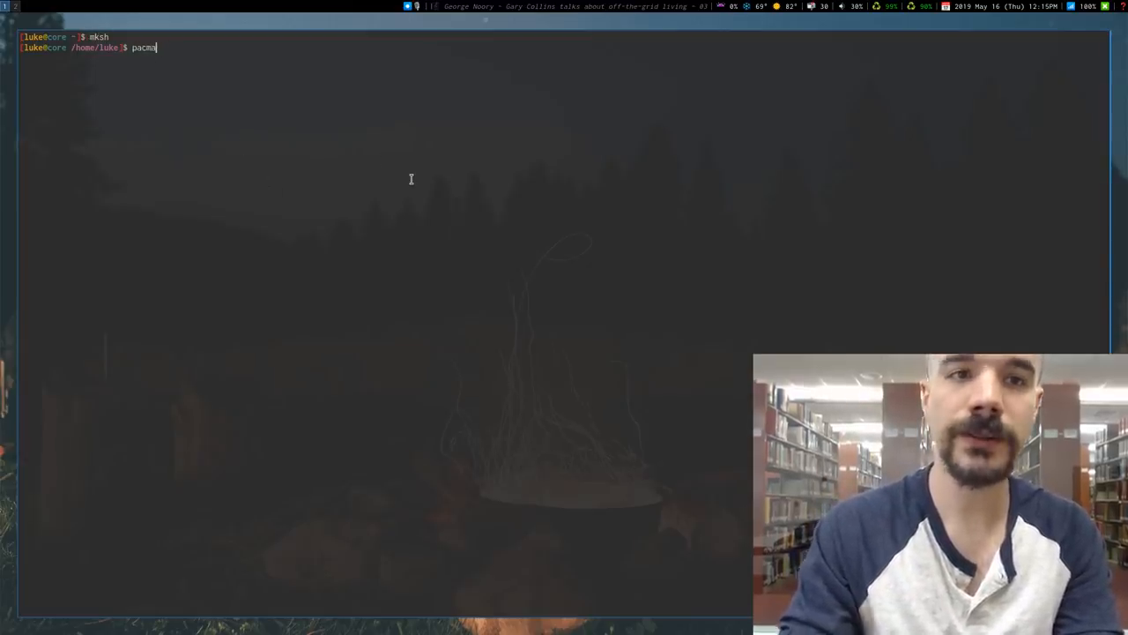
pyautogui.write('diff <(')
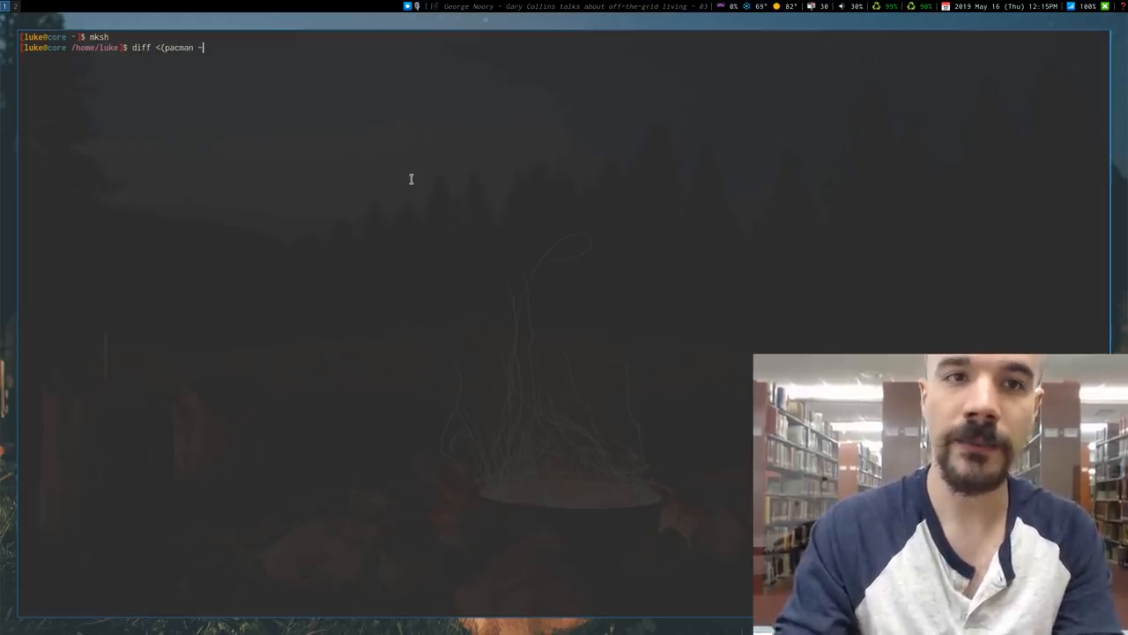
pyautogui.write('Q) <')
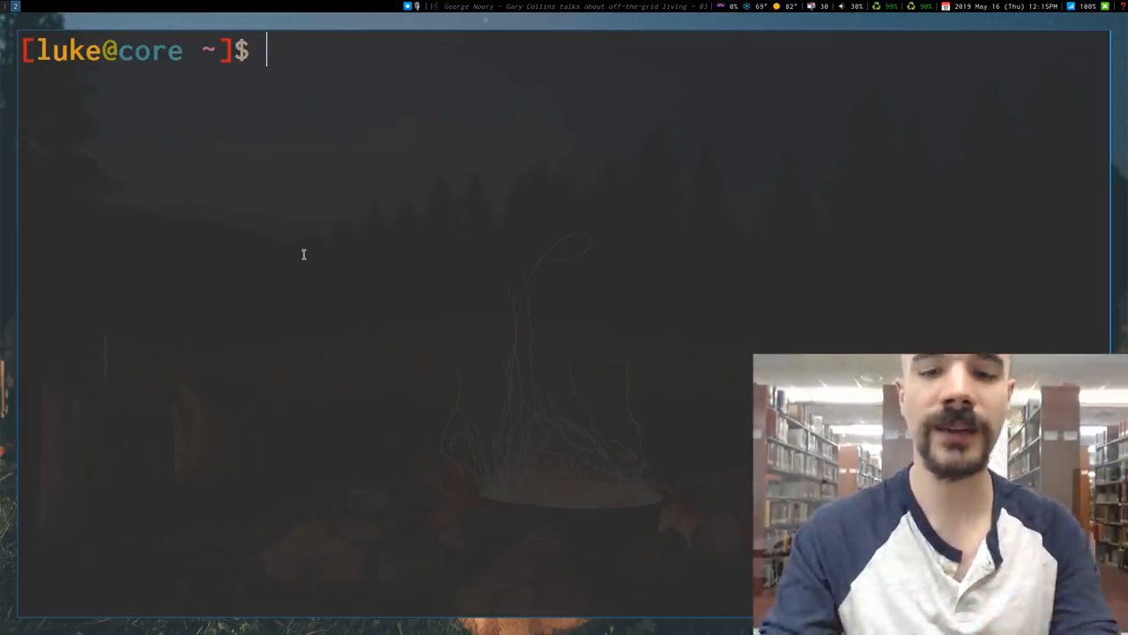
# Run ls -l /bin/sh and highlight /bin/sh and its link target dash
pyautogui.write('diff <(pacman -Q) <(pacman -Qn)')
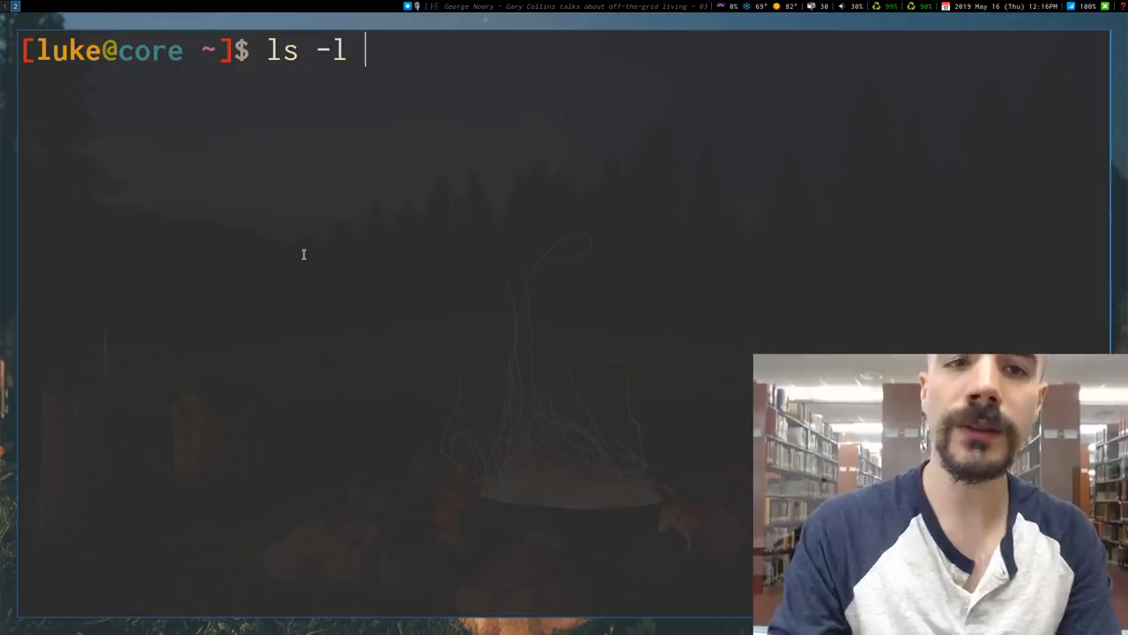
pyautogui.write('/bin/sh')
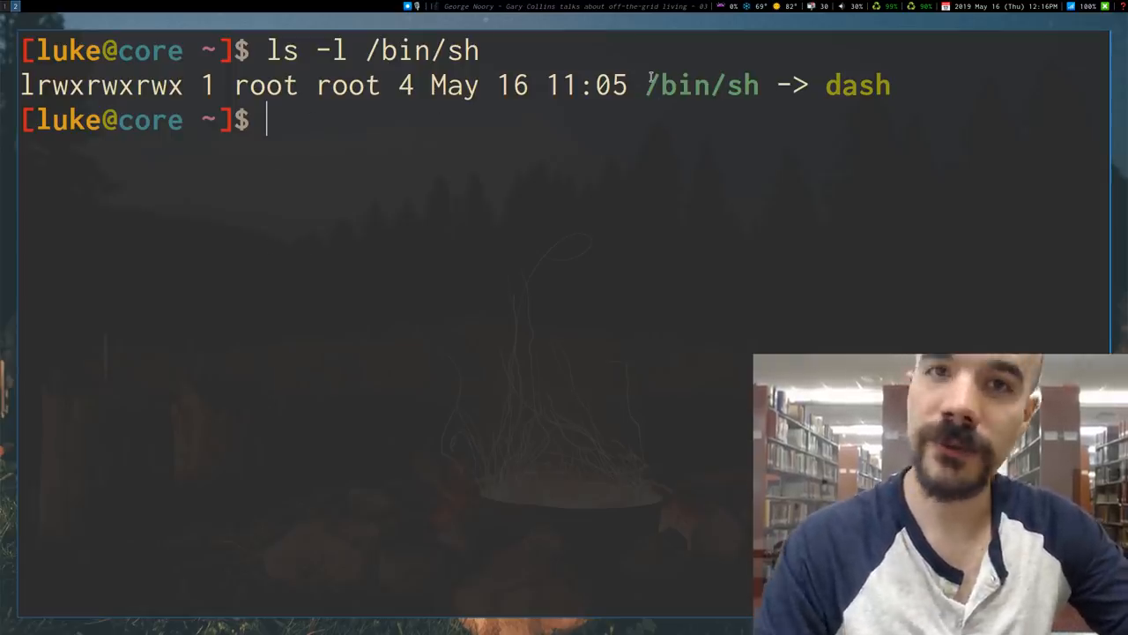
pyautogui.doubleClick(692, 85)
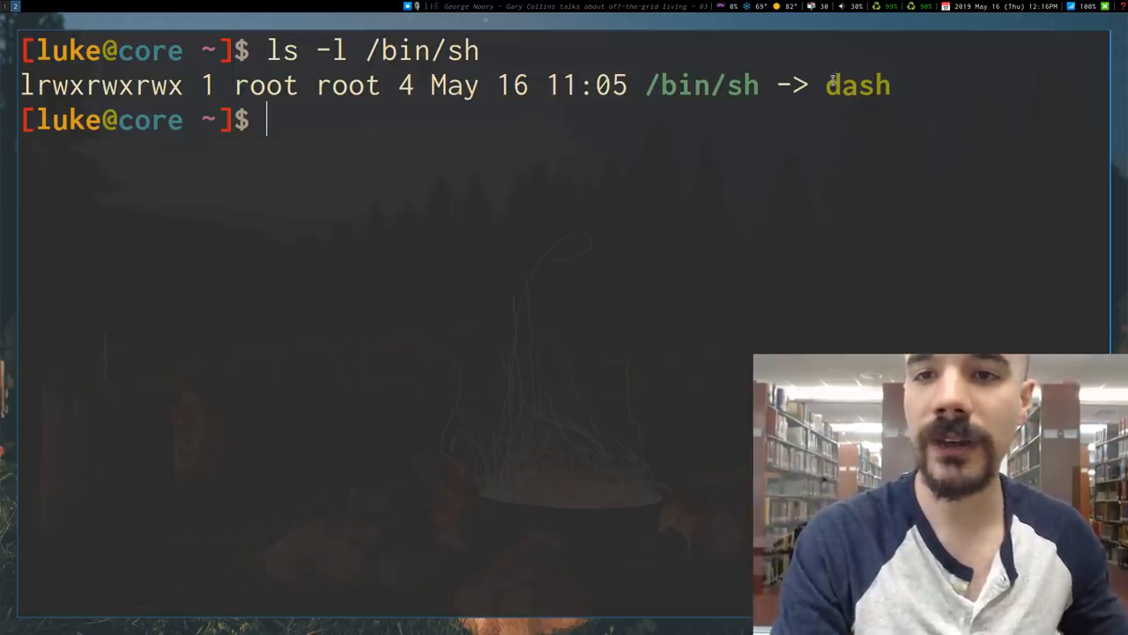
pyautogui.doubleClick(856, 85)
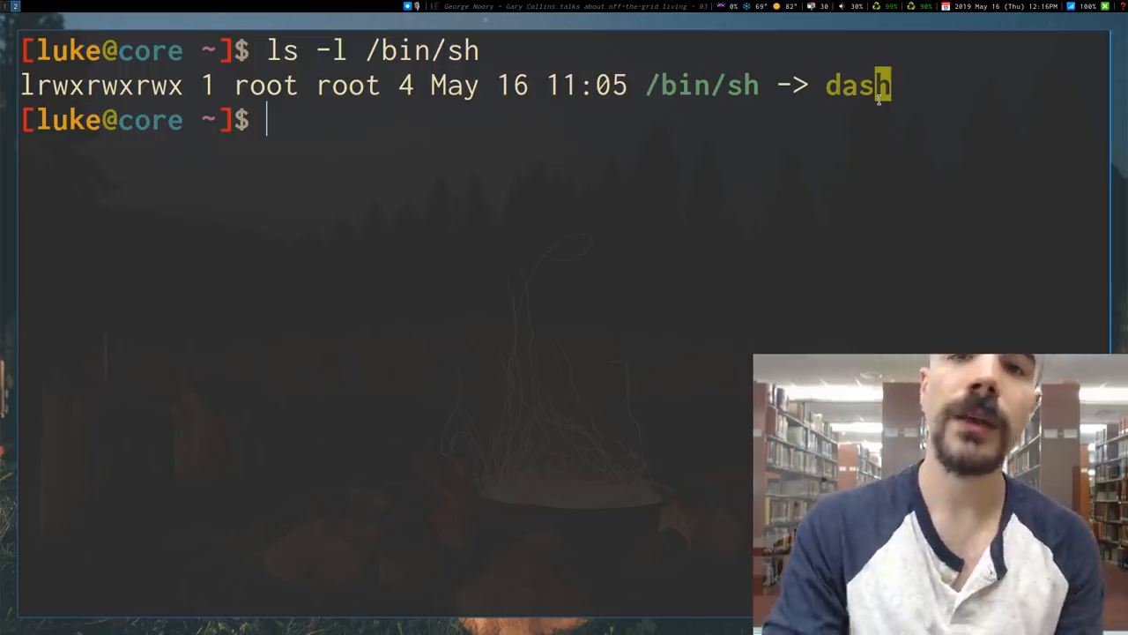
pyautogui.doubleClick(855, 85)
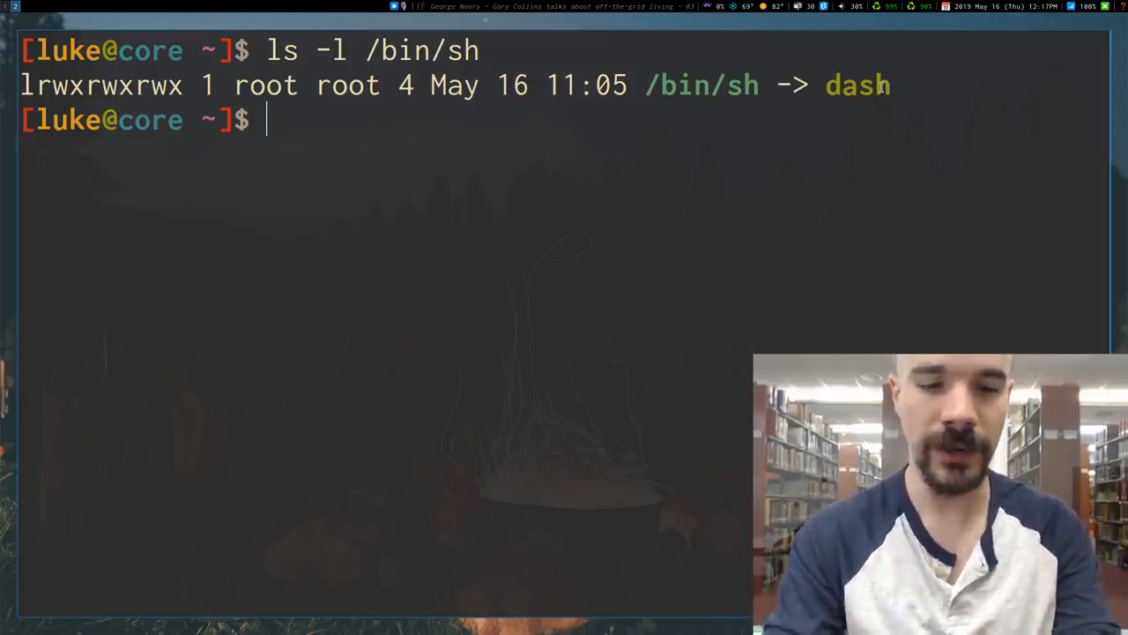
pyautogui.write('cd .scripts/')
pyautogui.write('lf')
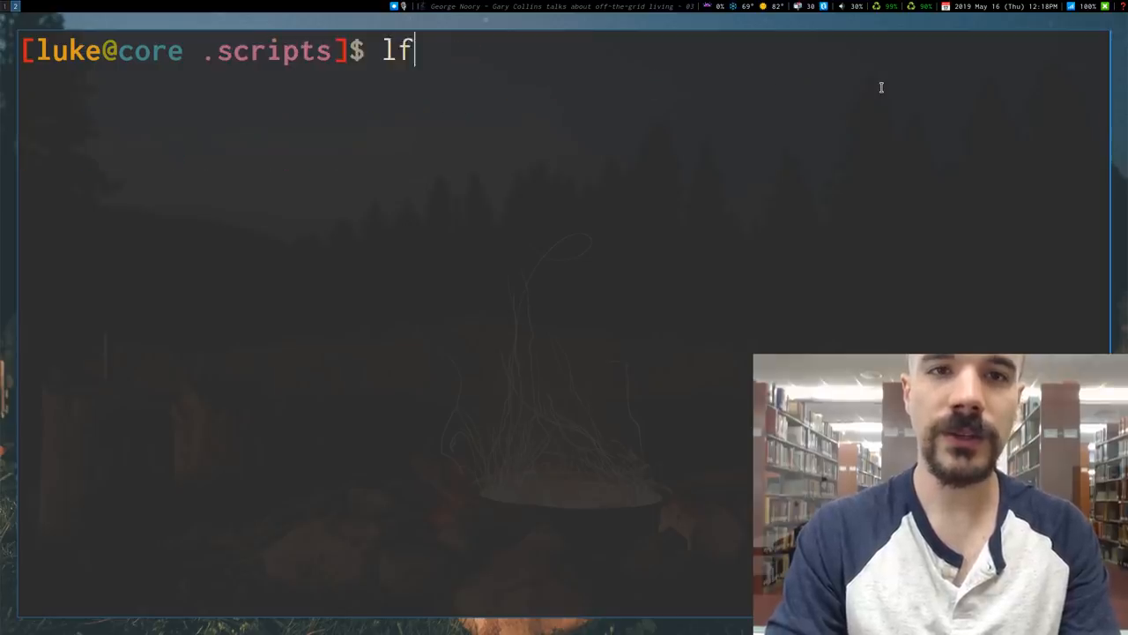
# Browse ~/.scripts/i3cmds in lf and preview dmenumount's #!/bin/sh shebang
pyautogui.press('Return')
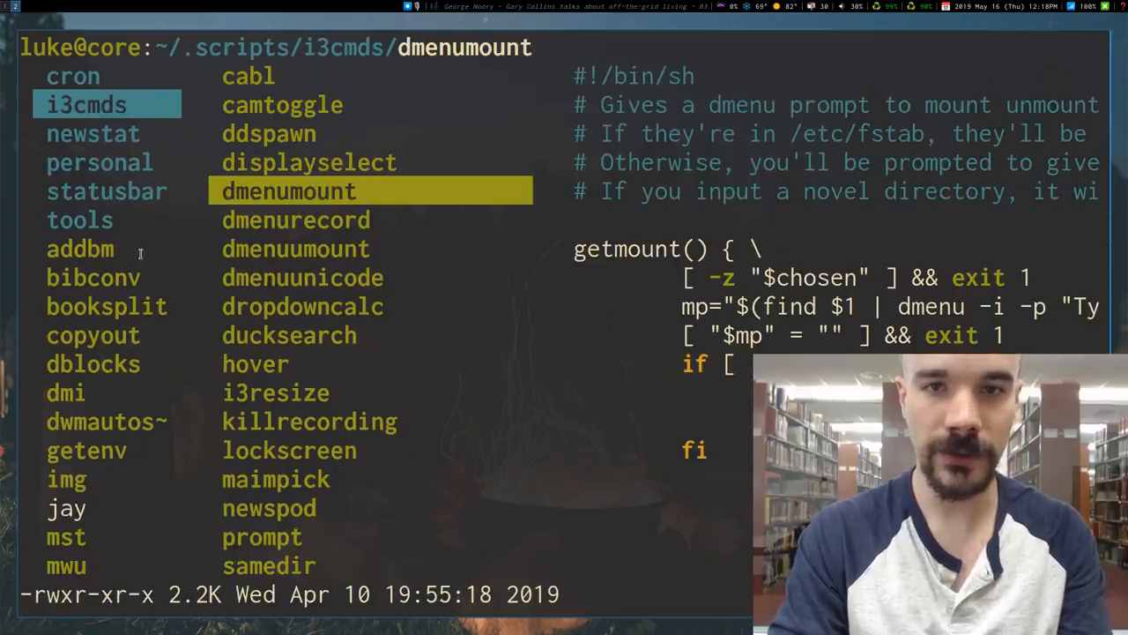
pyautogui.click(302, 305)
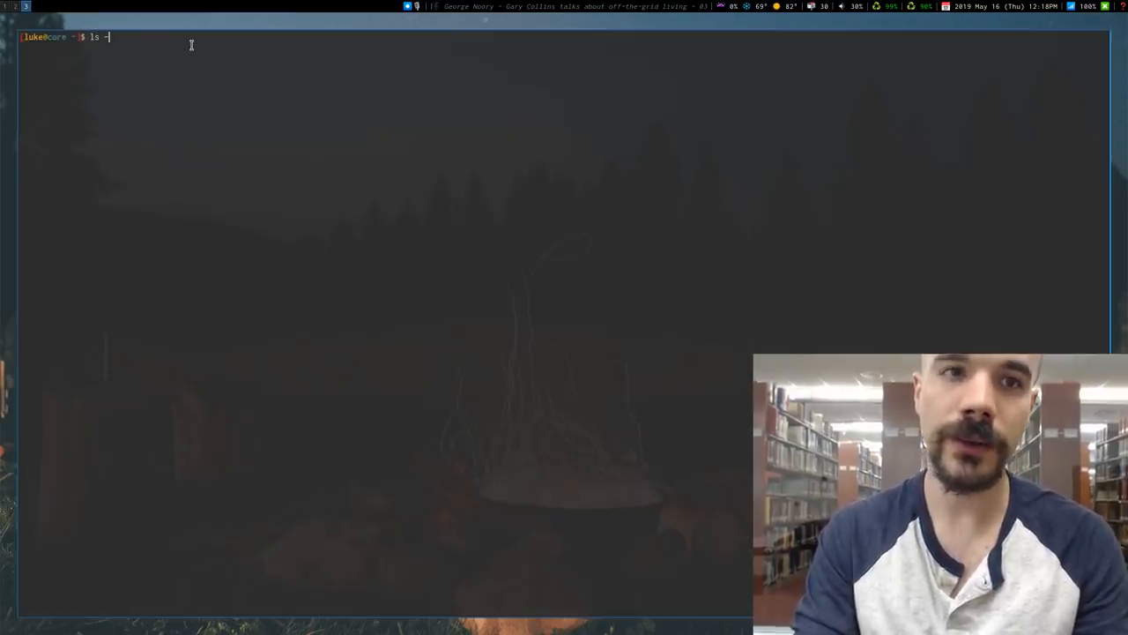
pyautogui.write('l /bin/sh')
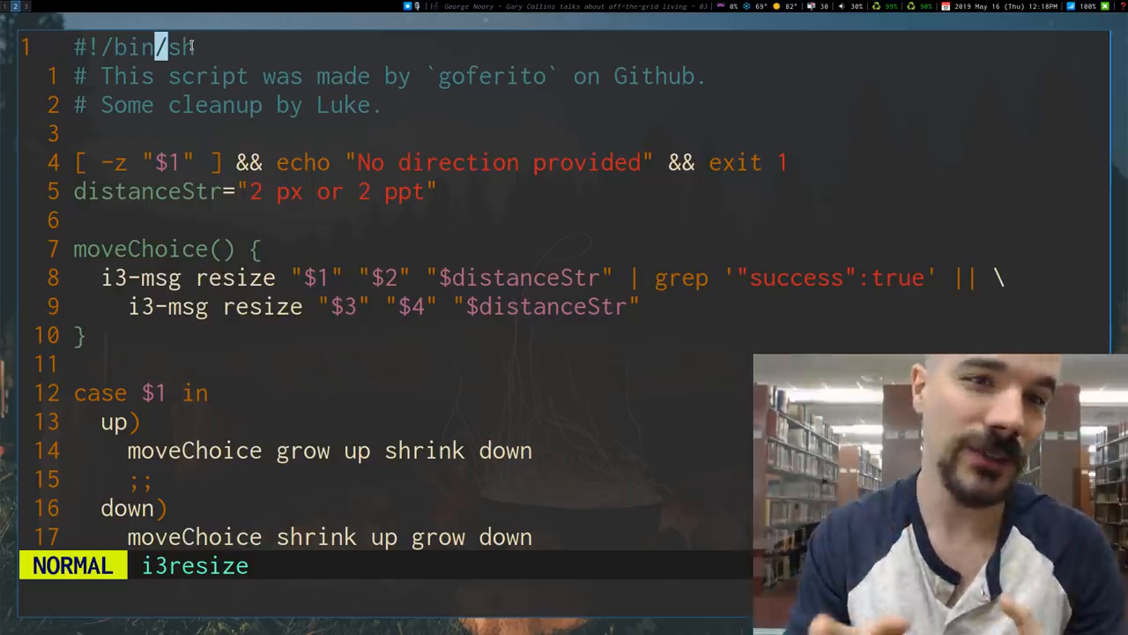
# Add the line 'diff <(pacman -Q) asdf' to i3resize in Vim, then quit
pyautogui.write('diff <')
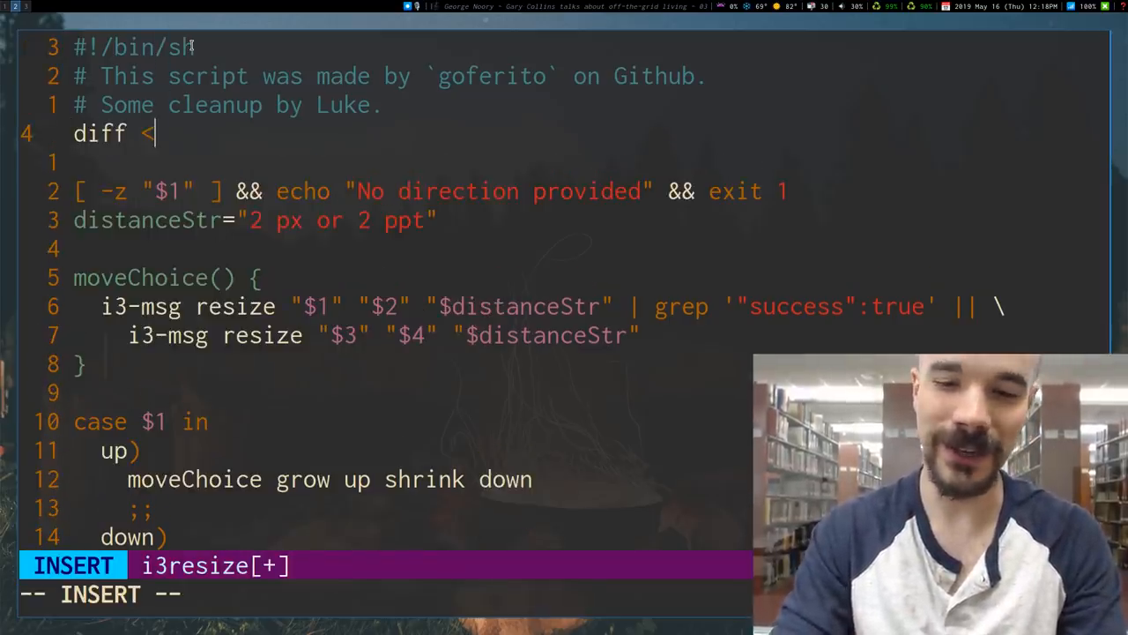
pyautogui.write('(pacman 0Q')
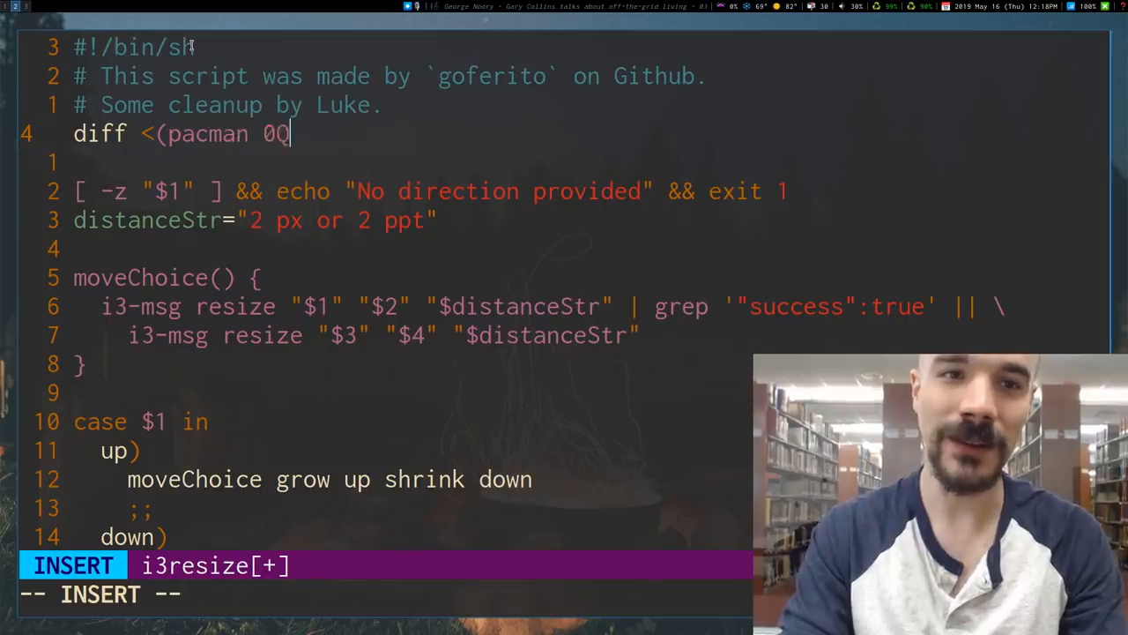
pyautogui.write('-Q) asdf')
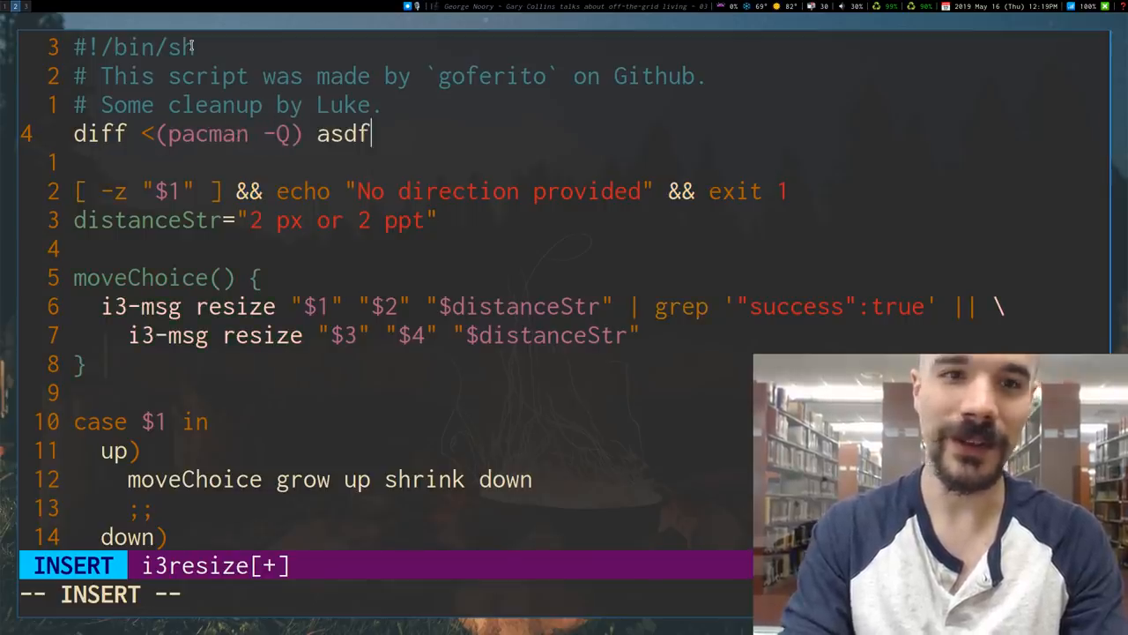
pyautogui.press('Escape')
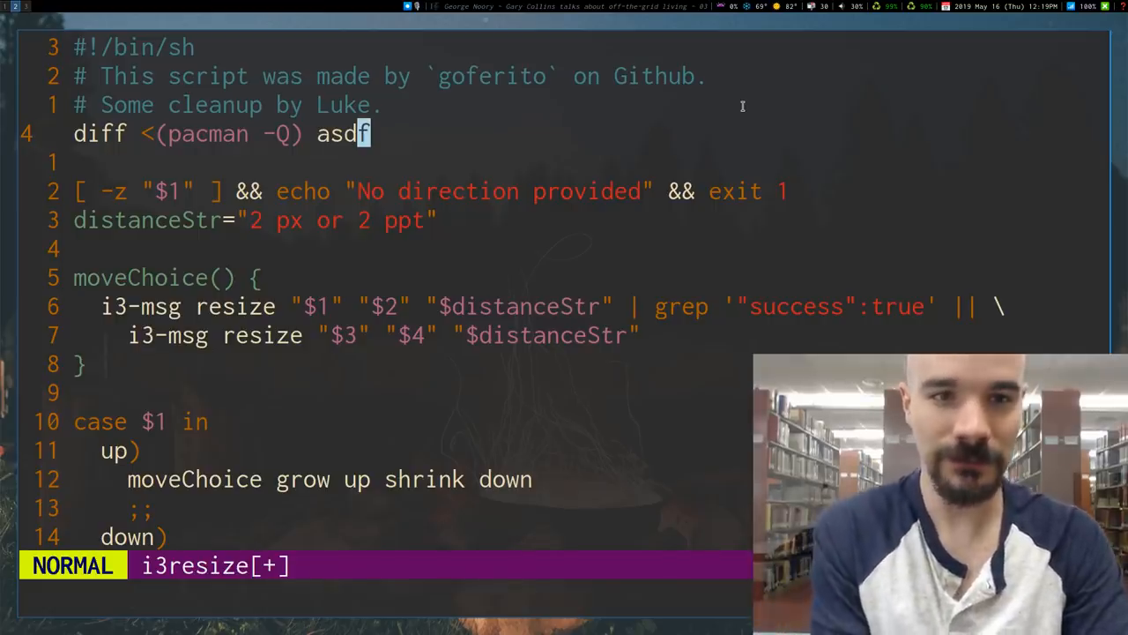
pyautogui.press('dd')
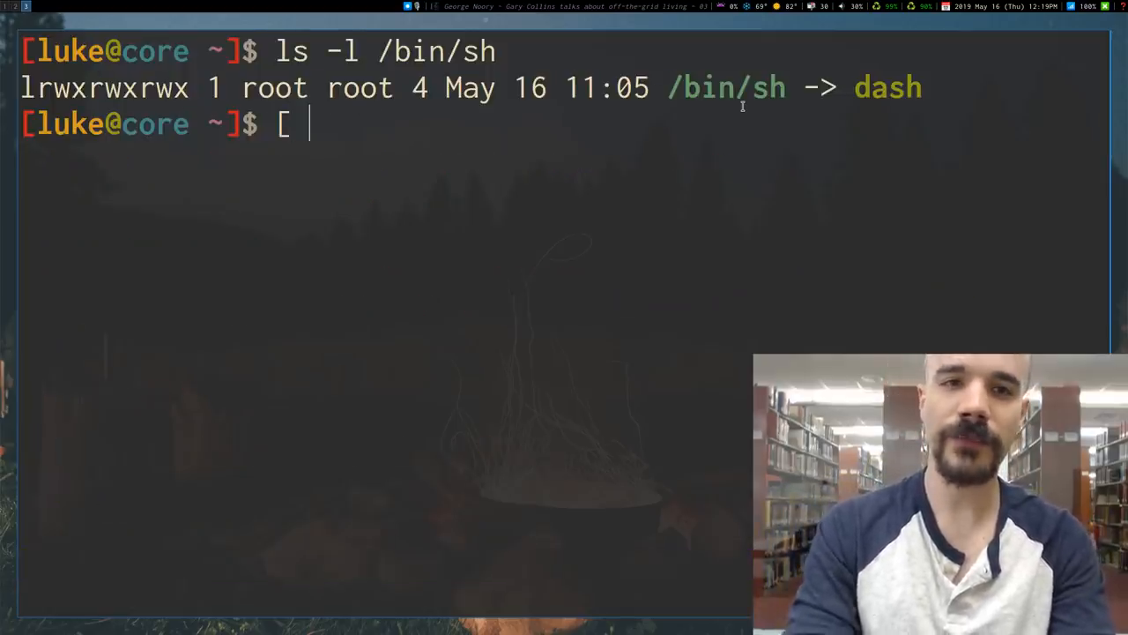
# Test $BROWSER against firefox, then surf, using [ ] && echo "It's ..."
pyautogui.write('[')
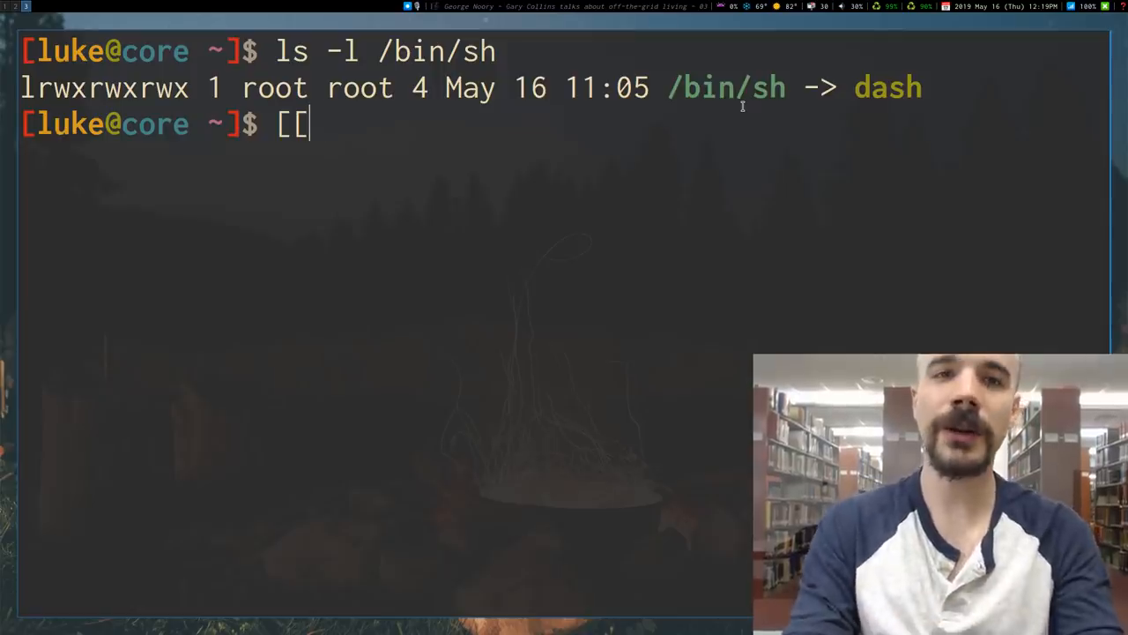
pyautogui.write('"$B')
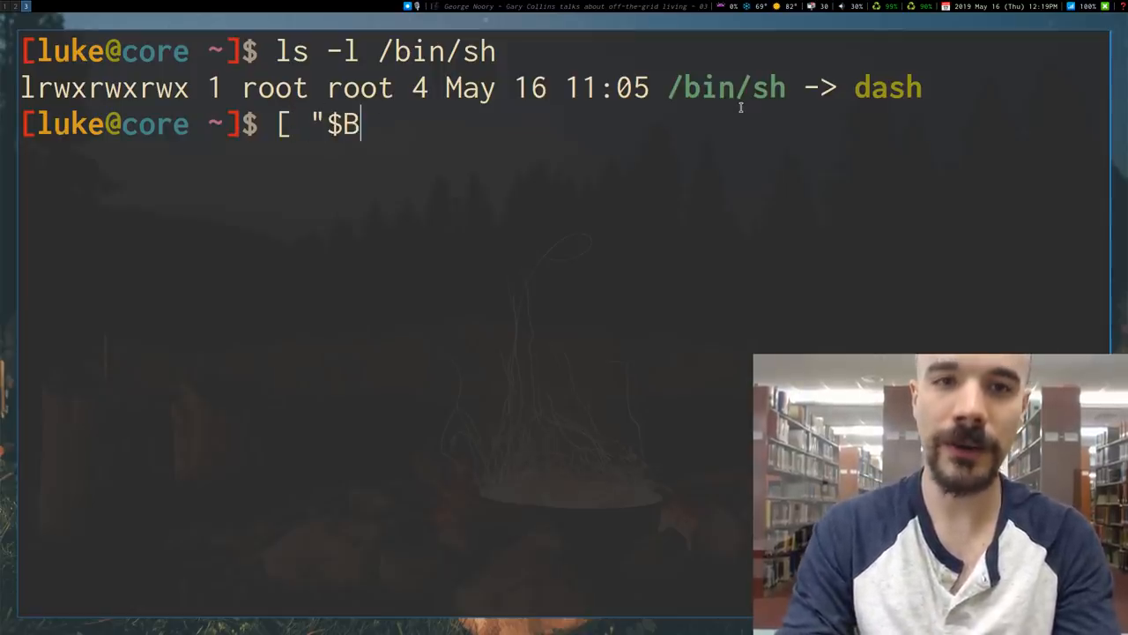
pyautogui.write('ROWS')
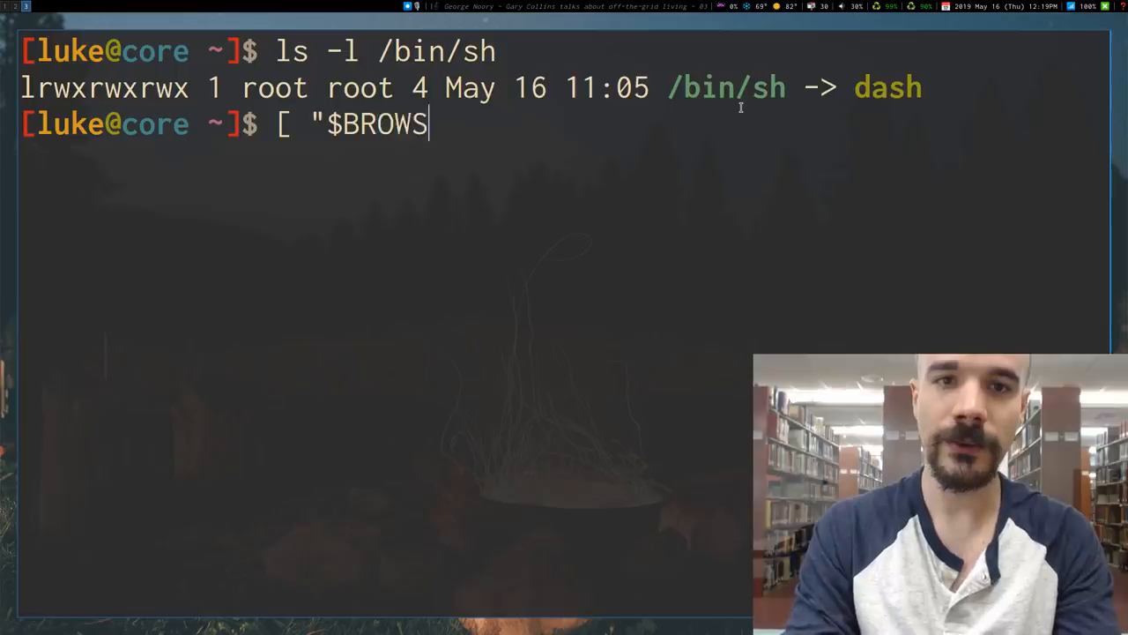
pyautogui.write('ER" =')
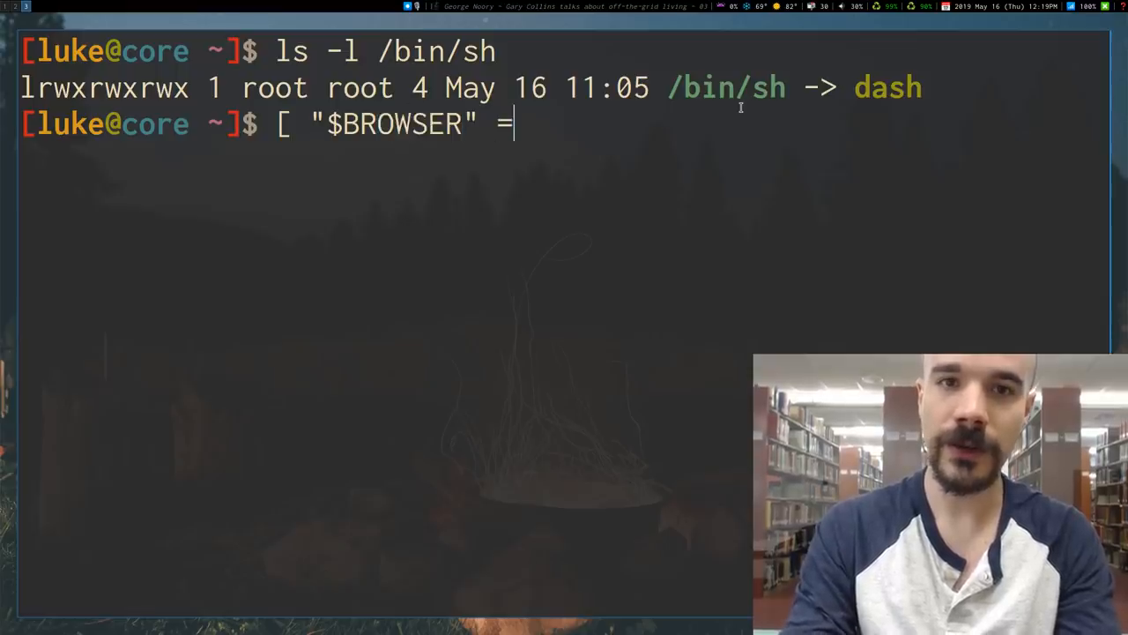
pyautogui.write('"firef')
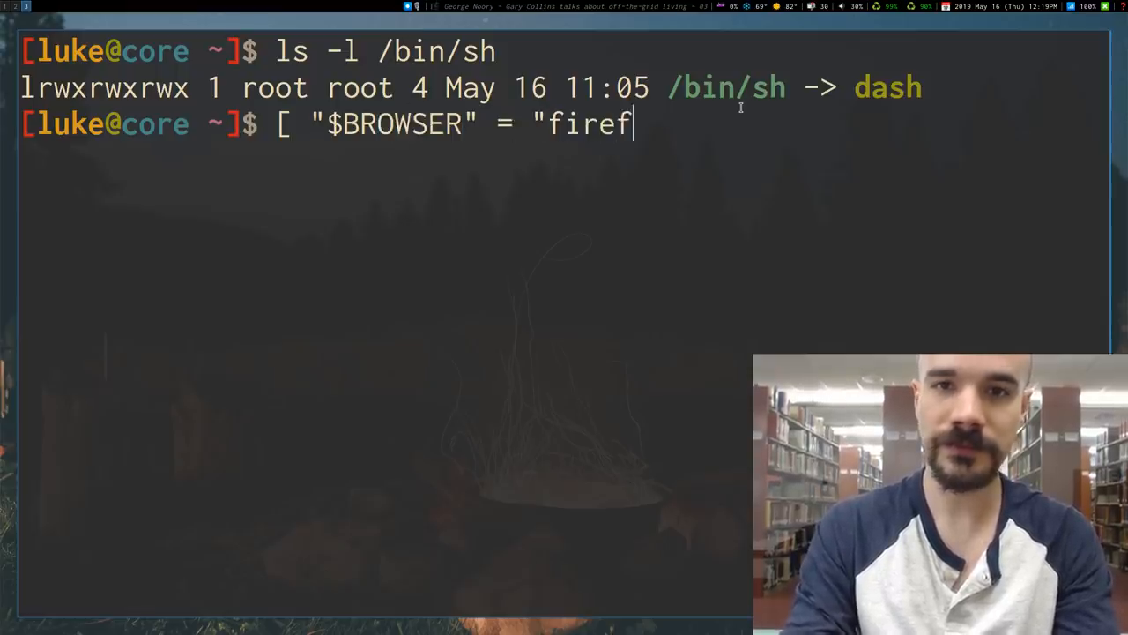
pyautogui.write('ox" ]')
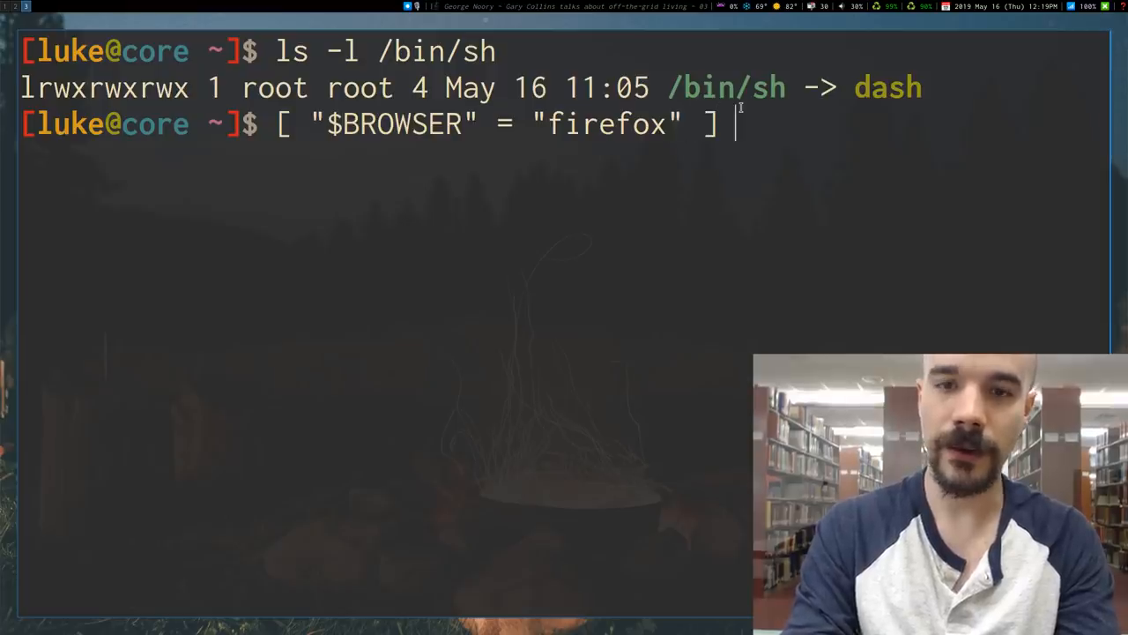
pyautogui.write('&& echo')
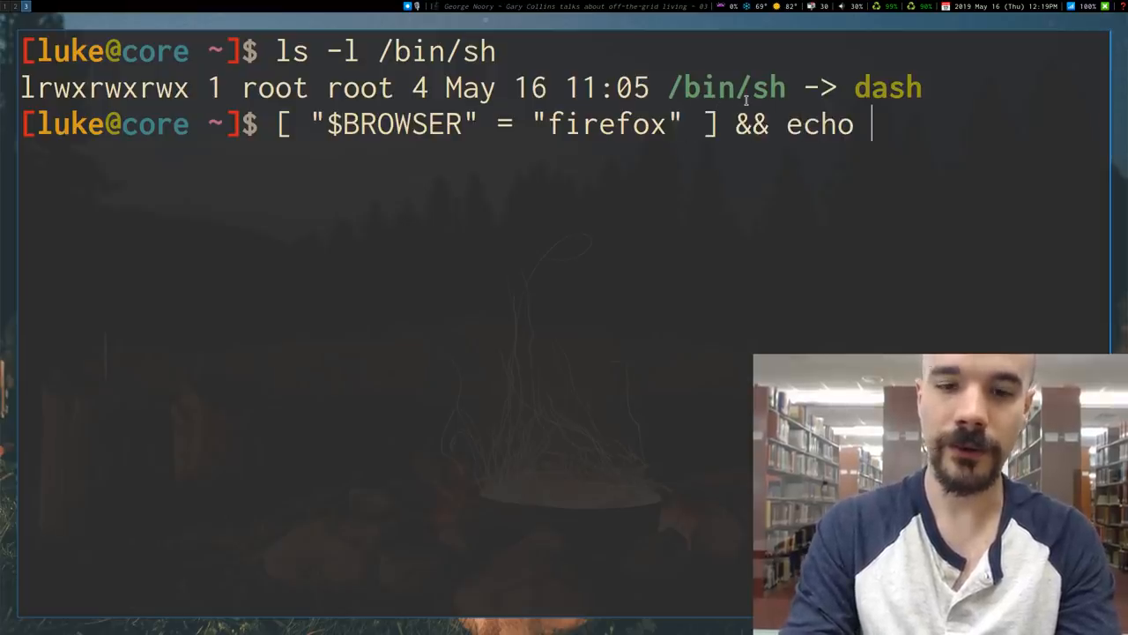
pyautogui.write('"')
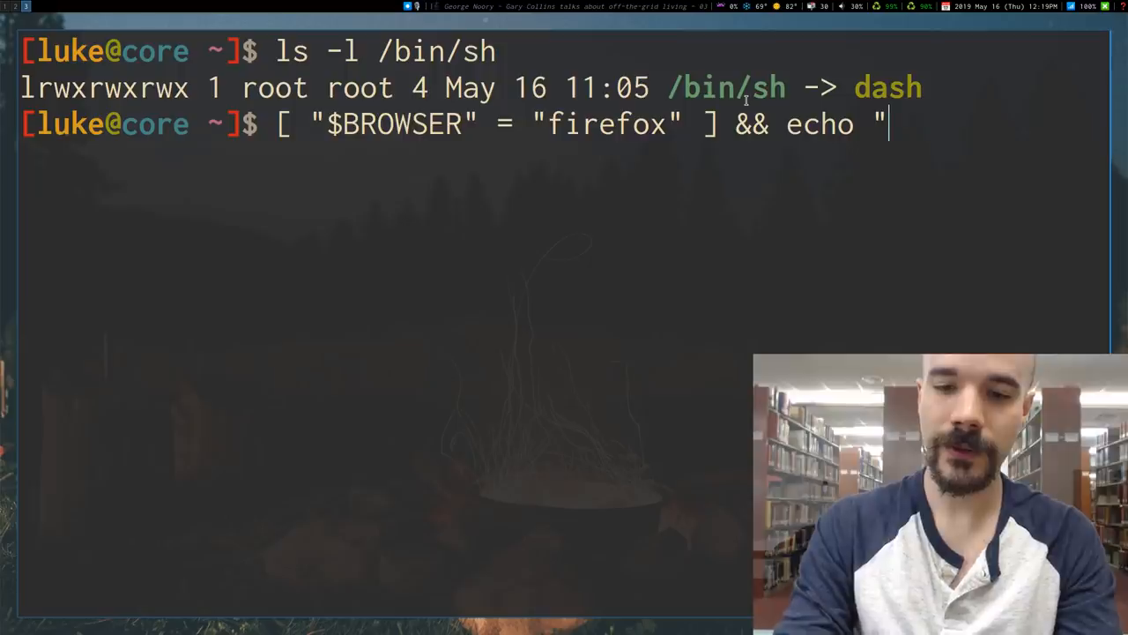
pyautogui.write("It's firefox")
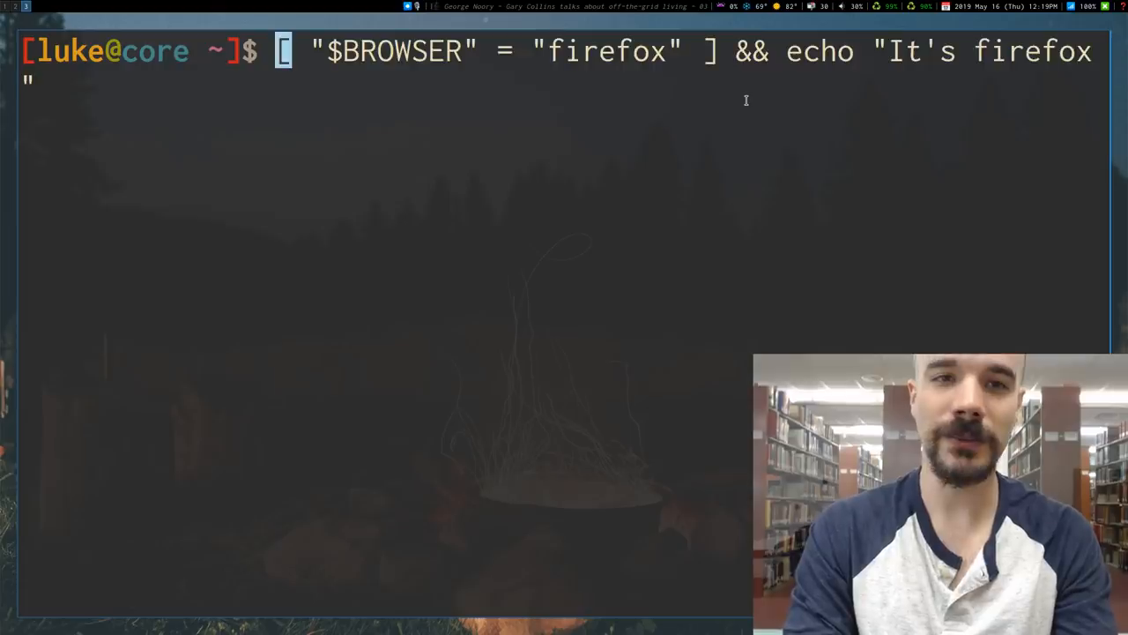
pyautogui.press('Return')
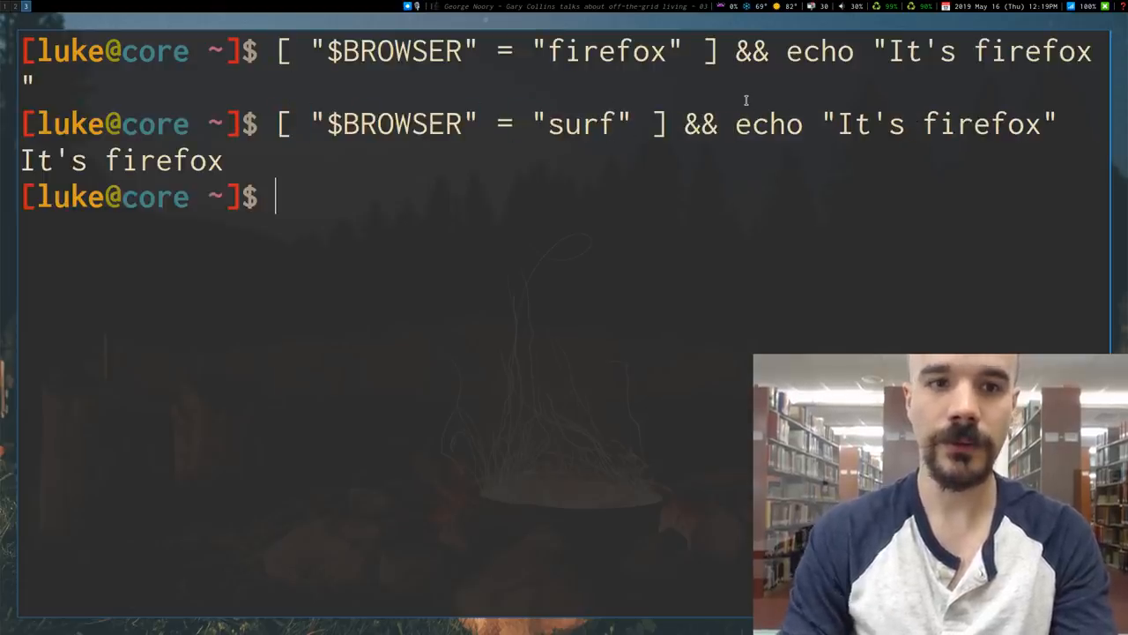
pyautogui.write('[ "$BROWSER" = "surf" ] && echo "It\'s siu')
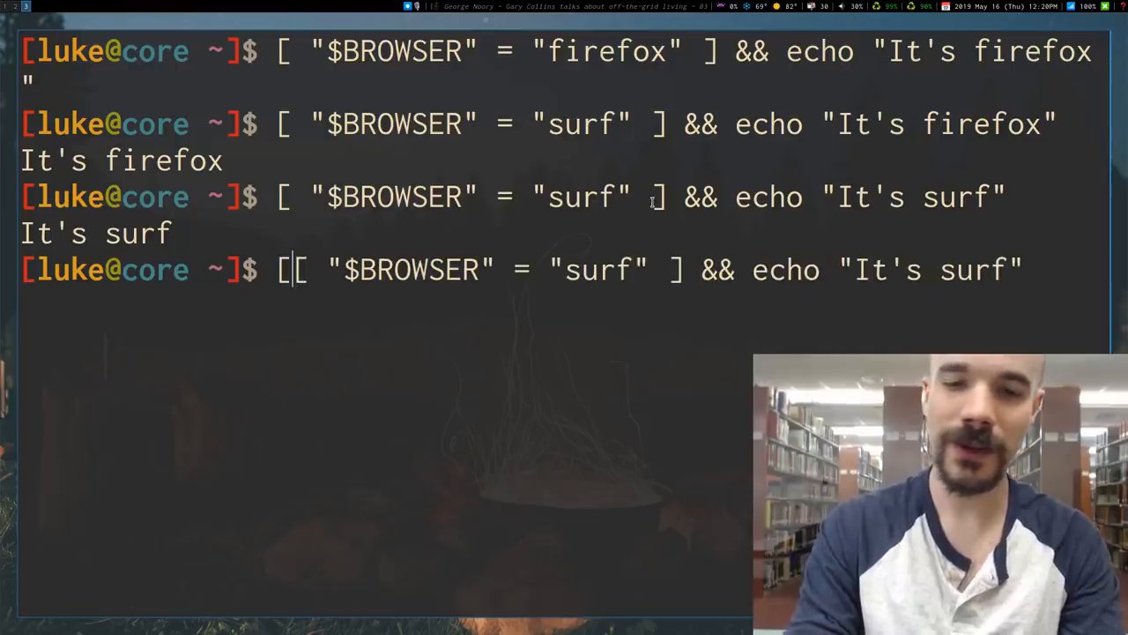
# Retype the surf check as [[ "$BROWSER" = "surf" ]] and clear the screen
pyautogui.write('[')
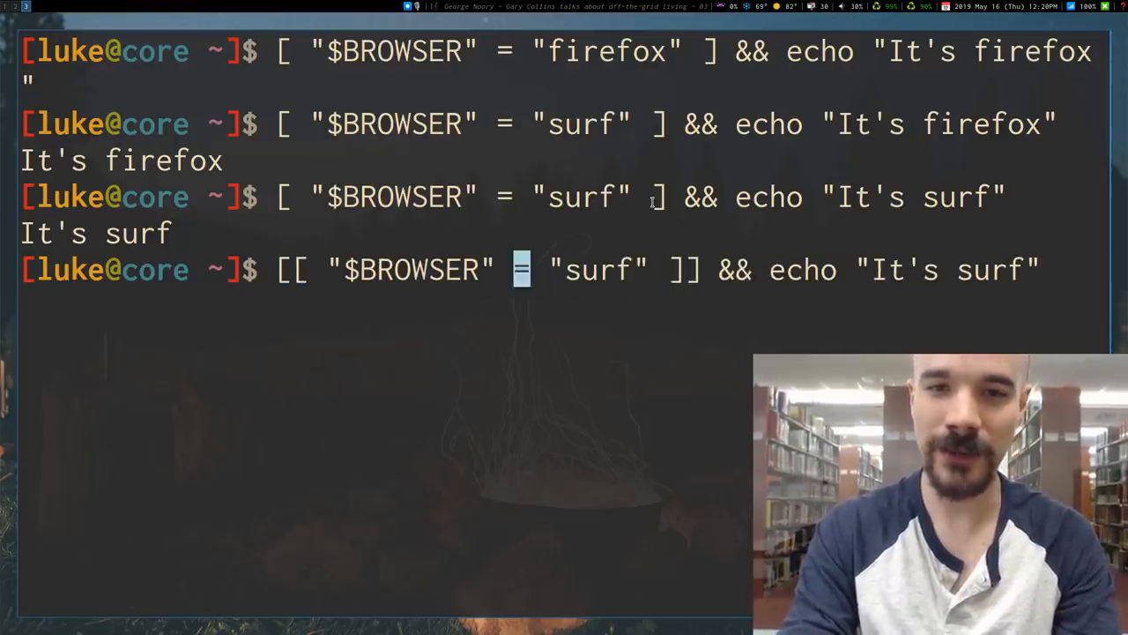
pyautogui.write('=')
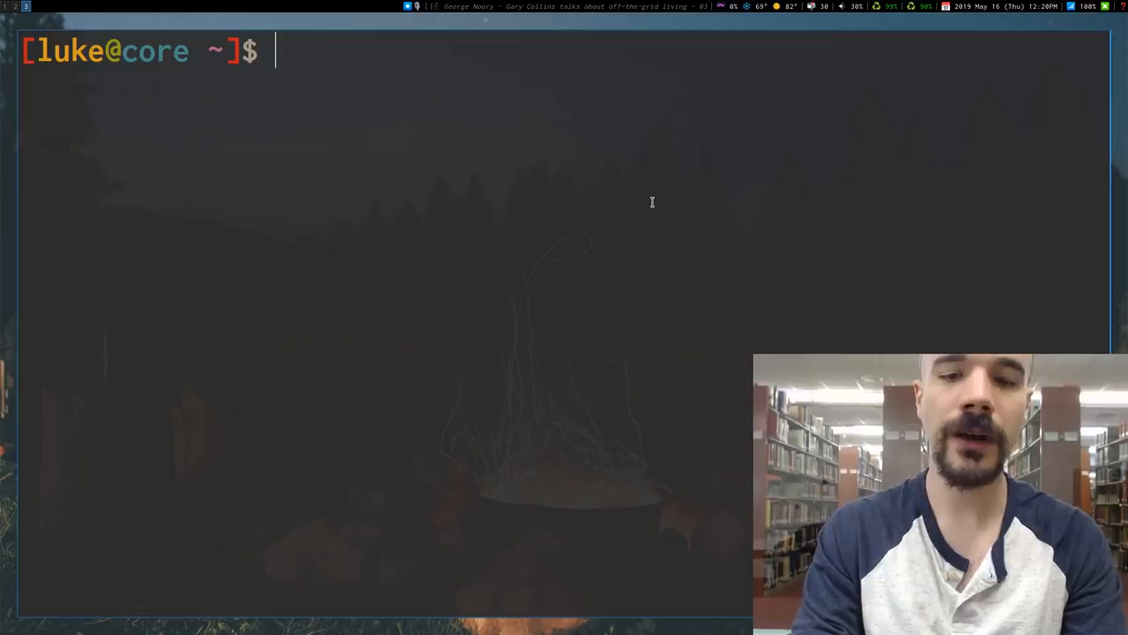
pyautogui.write('vim .sc')
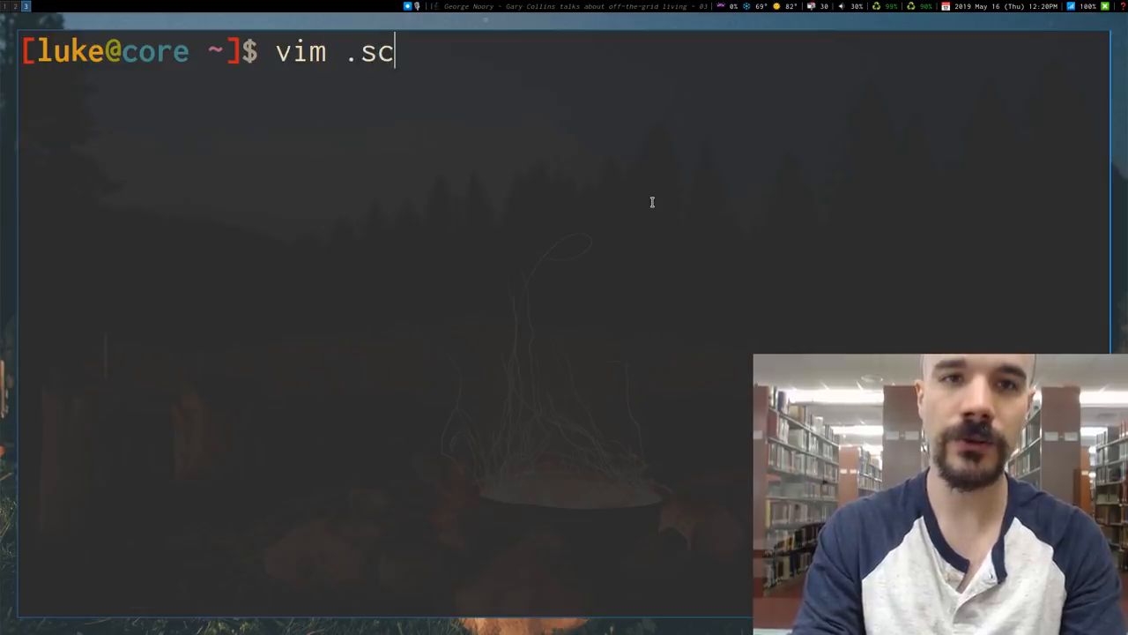
pyautogui.write('ripts/tools/shortcuts')
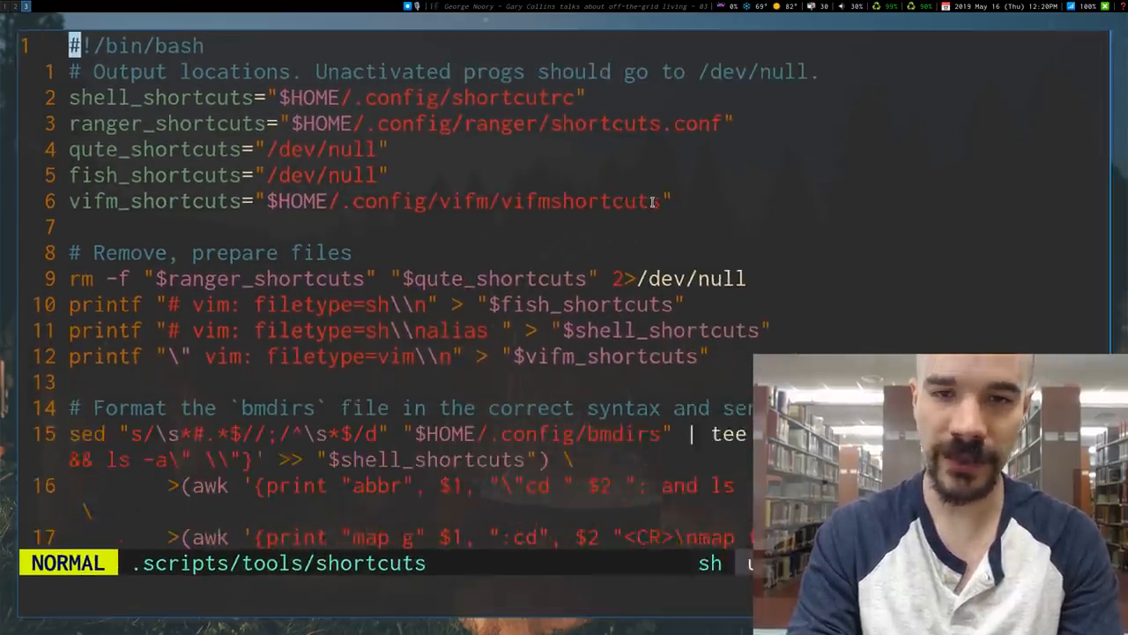
pyautogui.scroll(-3)
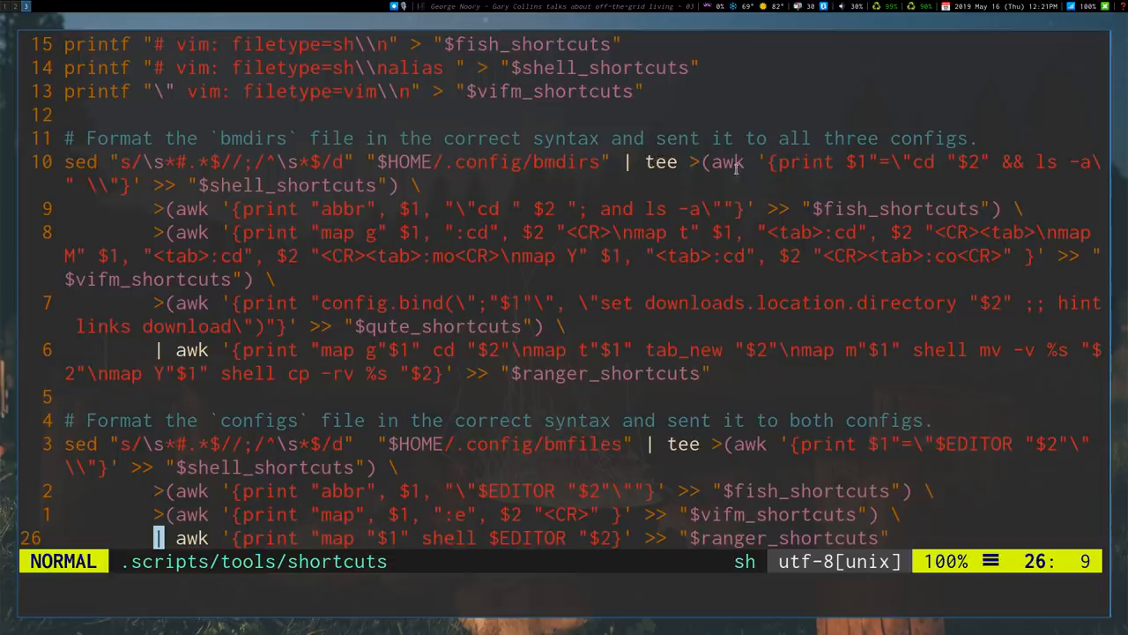
pyautogui.moveTo(224, 219)
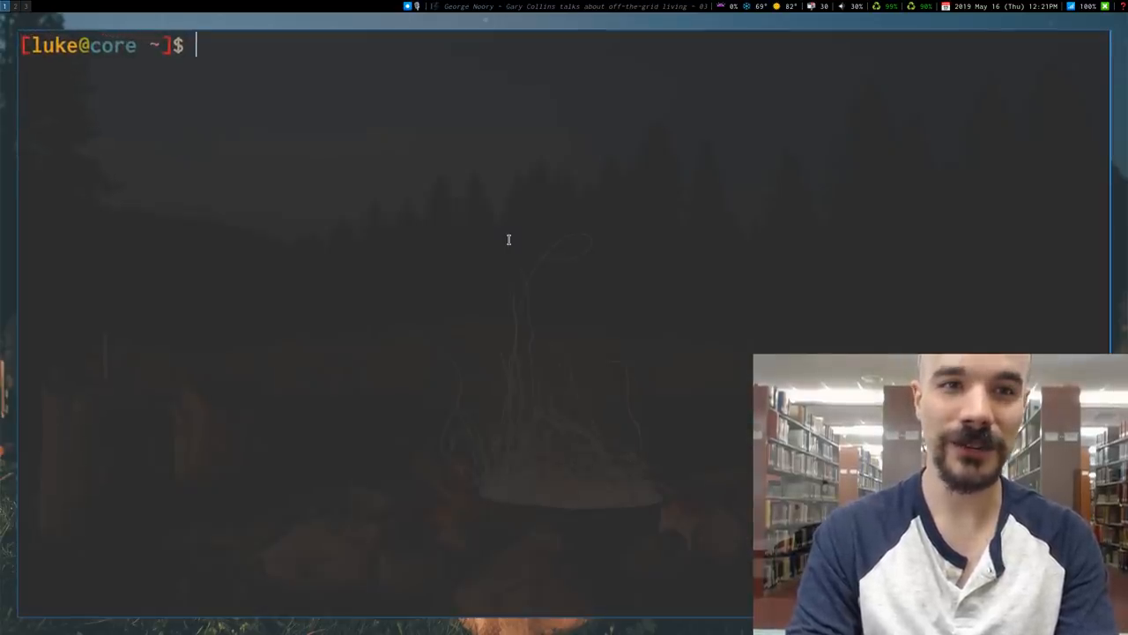
# From .scripts/tools, shellcheck the shortcuts script cleanly, then edit it in vim and save
pyautogui.write('cd .scripts/')
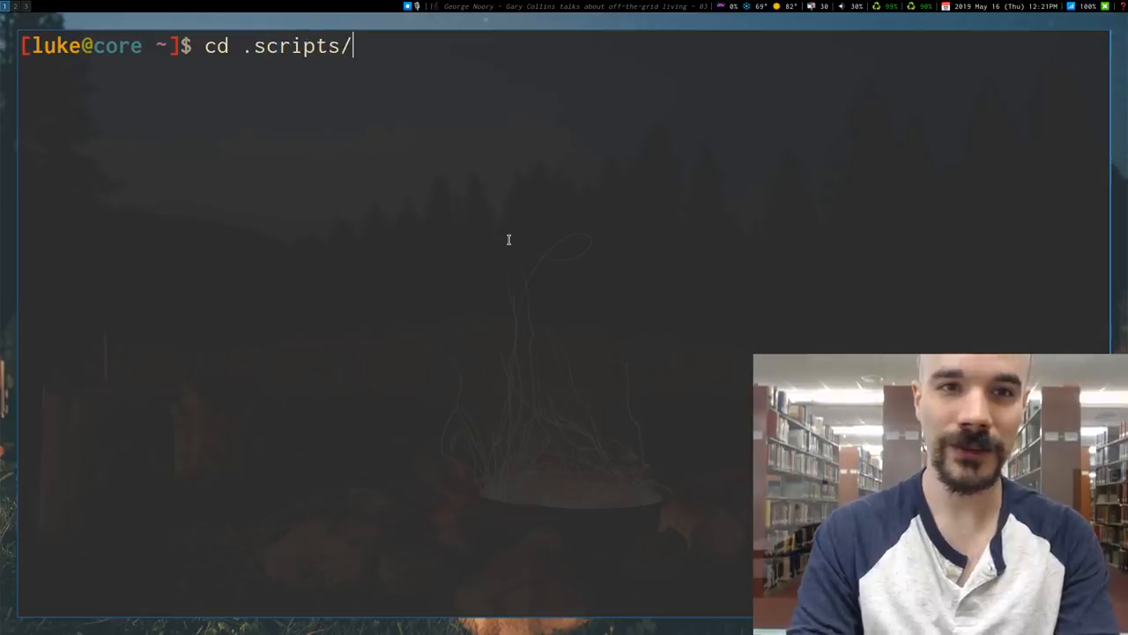
pyautogui.write('tools/')
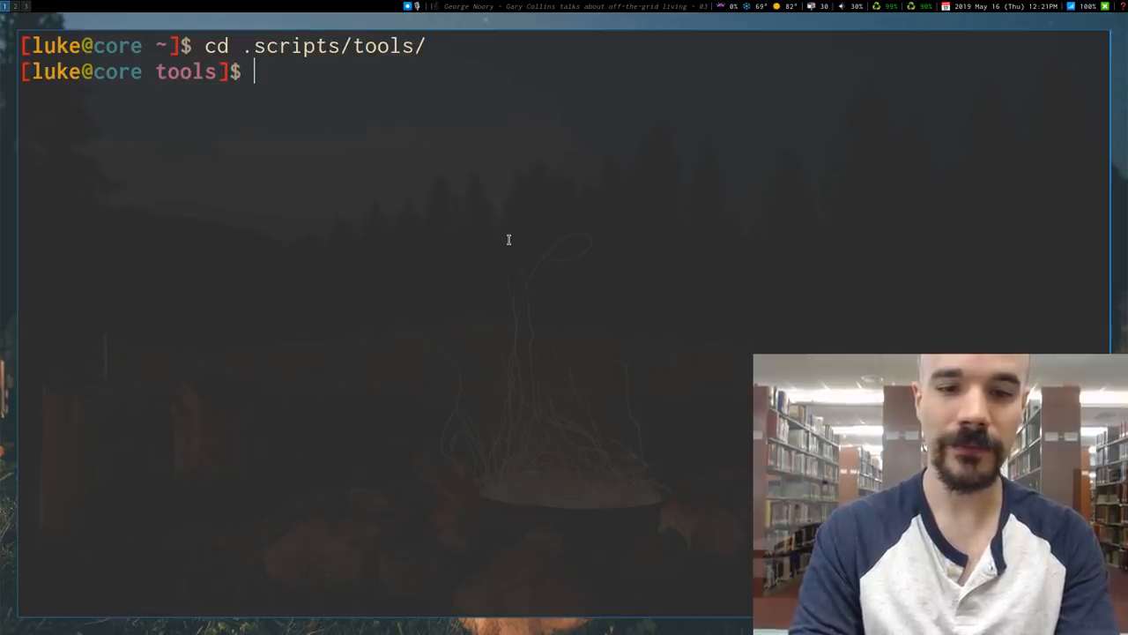
pyautogui.write('vim shortcuts')
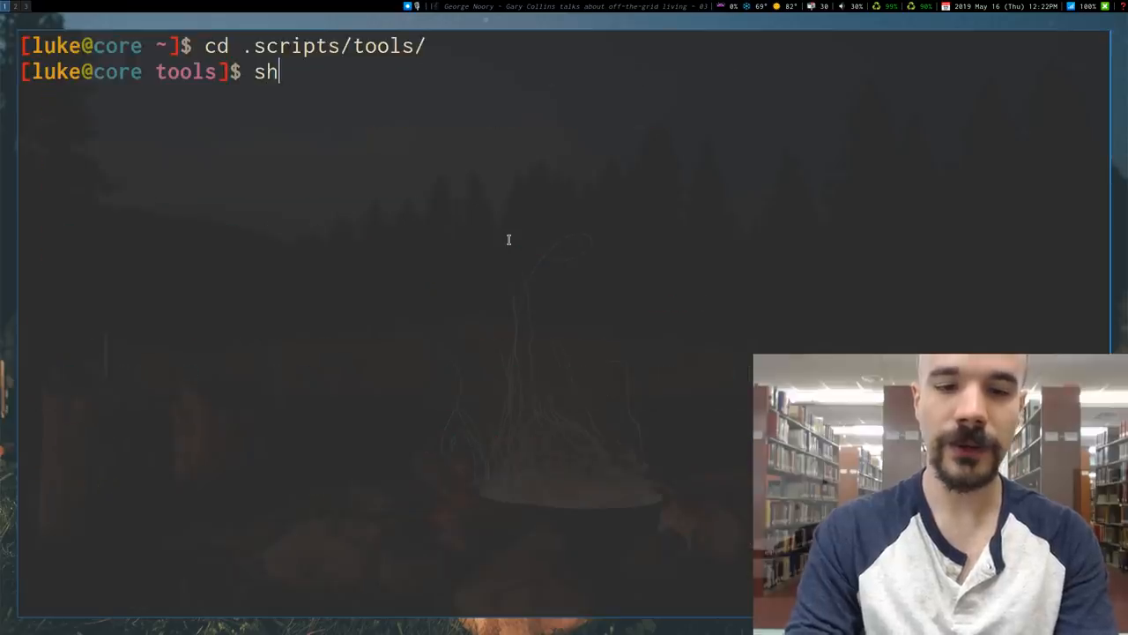
pyautogui.write('ellcheck shortcuts')
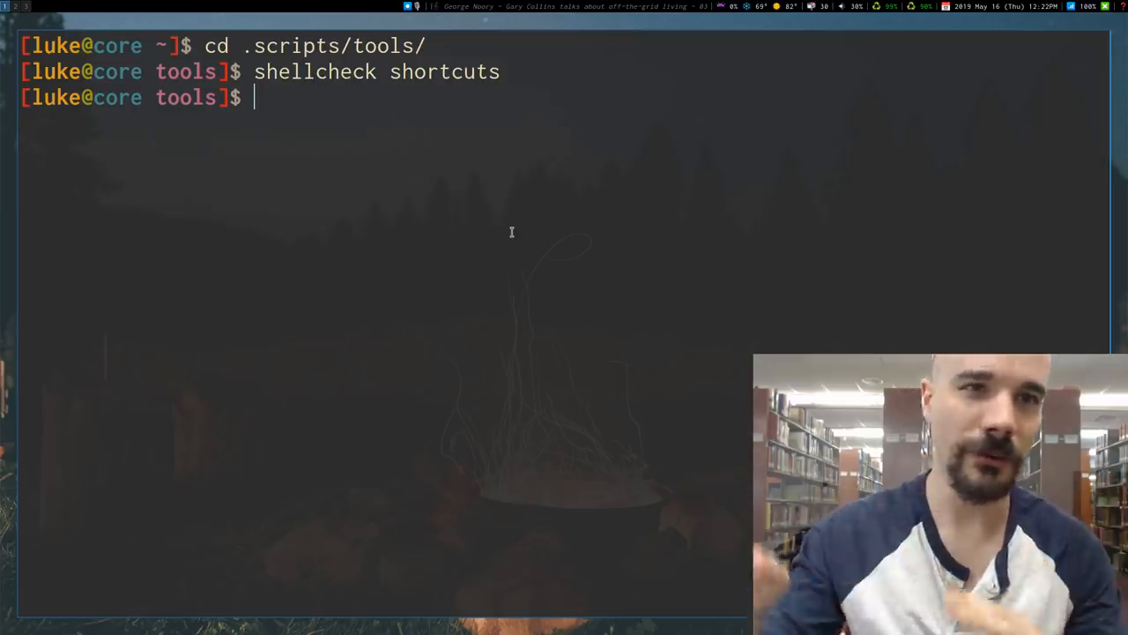
pyautogui.write('vim shortcuts')
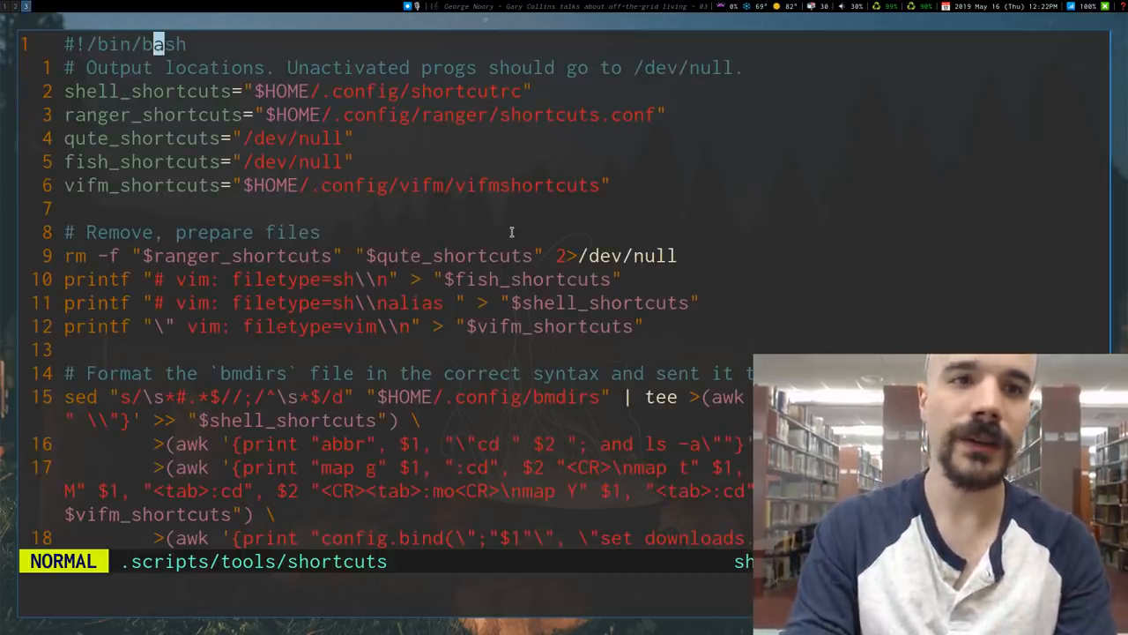
pyautogui.write(':w')
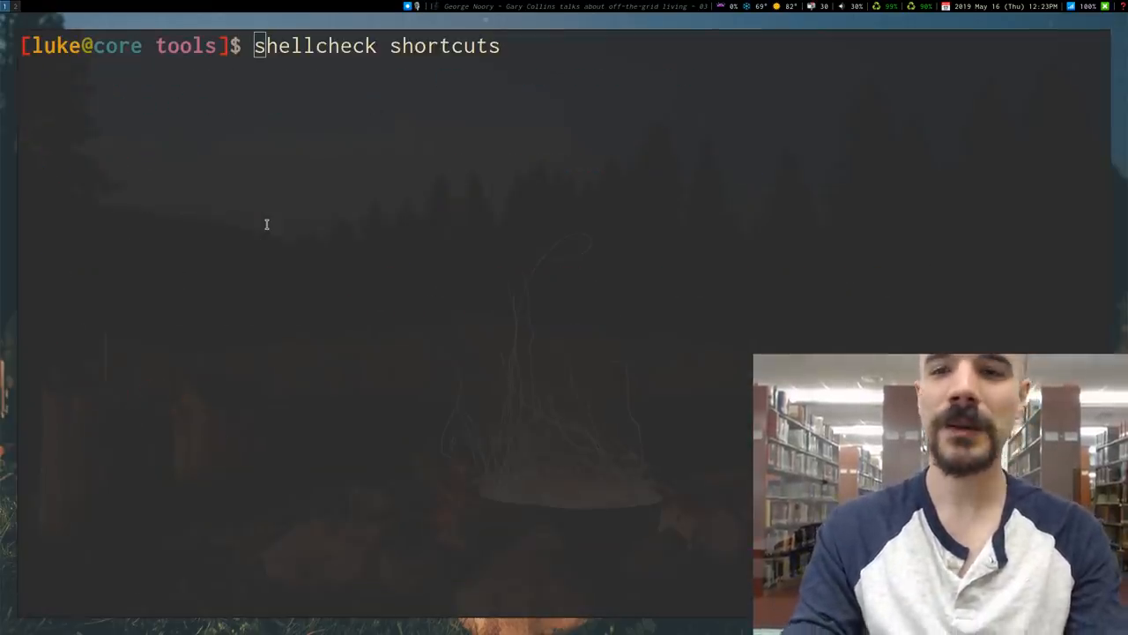
pyautogui.moveTo(658, 218)
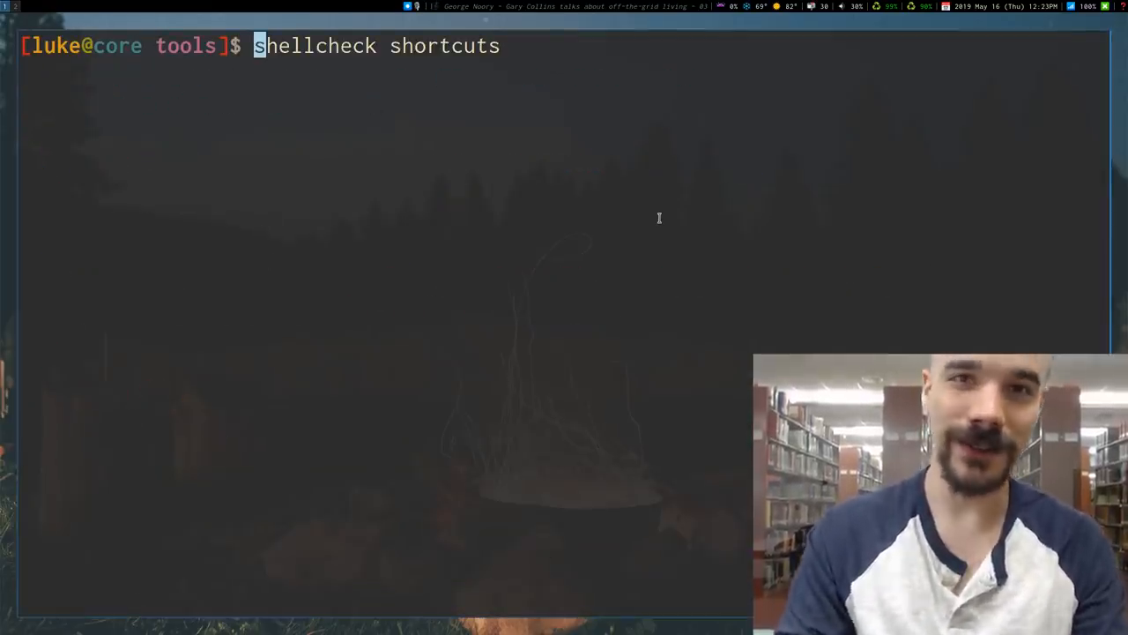